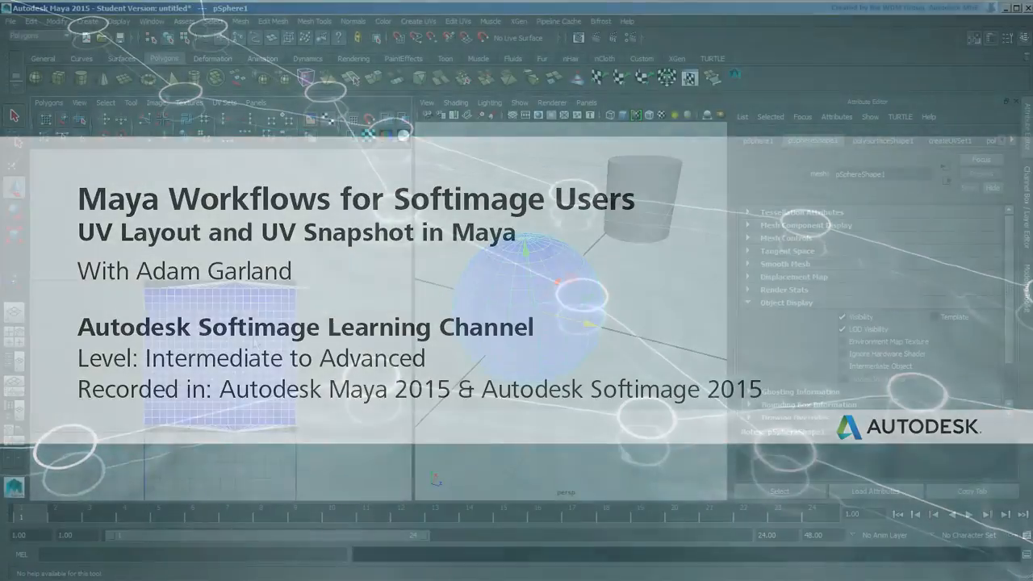
Select the sphere's UVs and normalize them via the Polygons operations
click(48, 103)
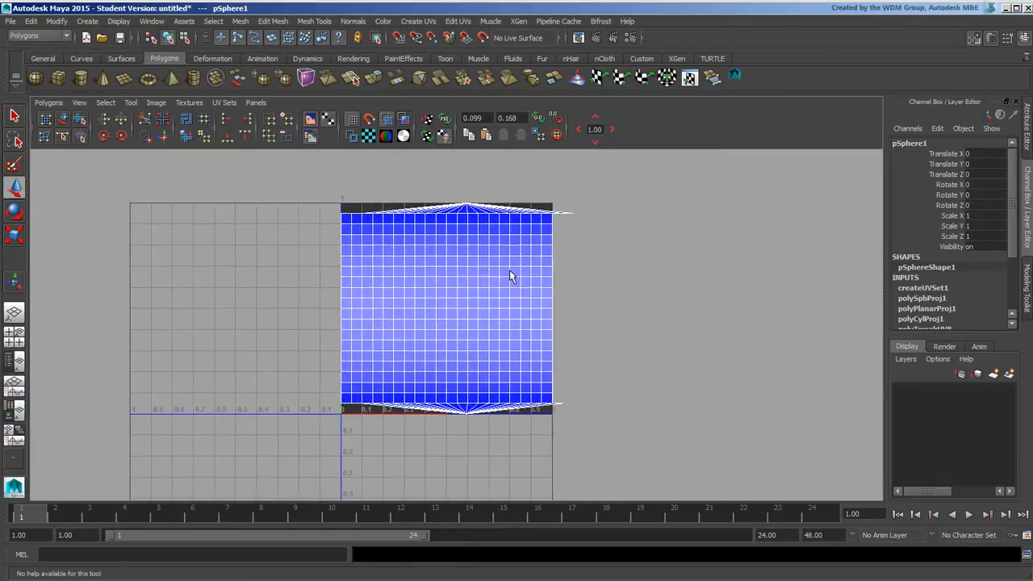
right_click(510, 275)
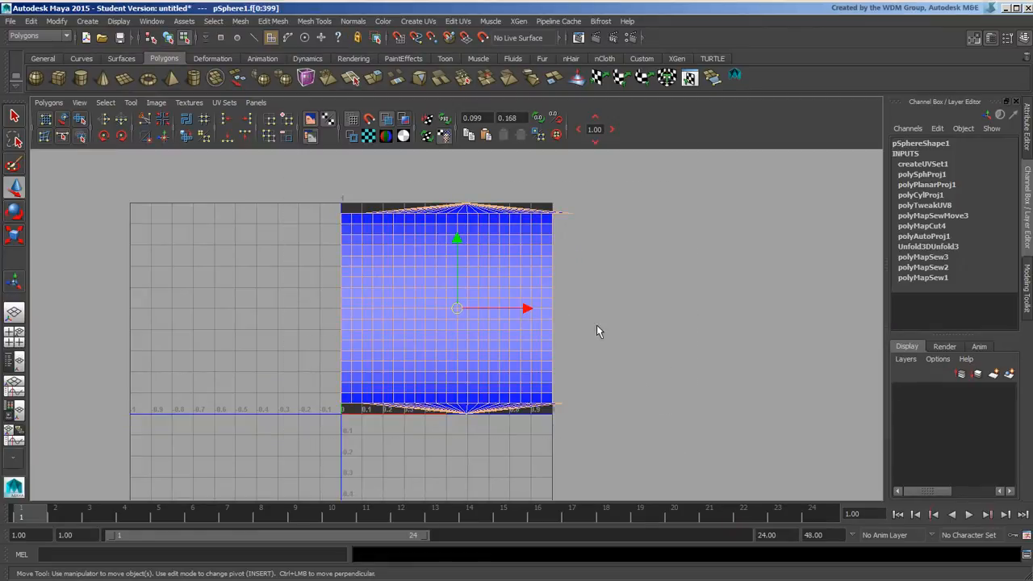
click(49, 104)
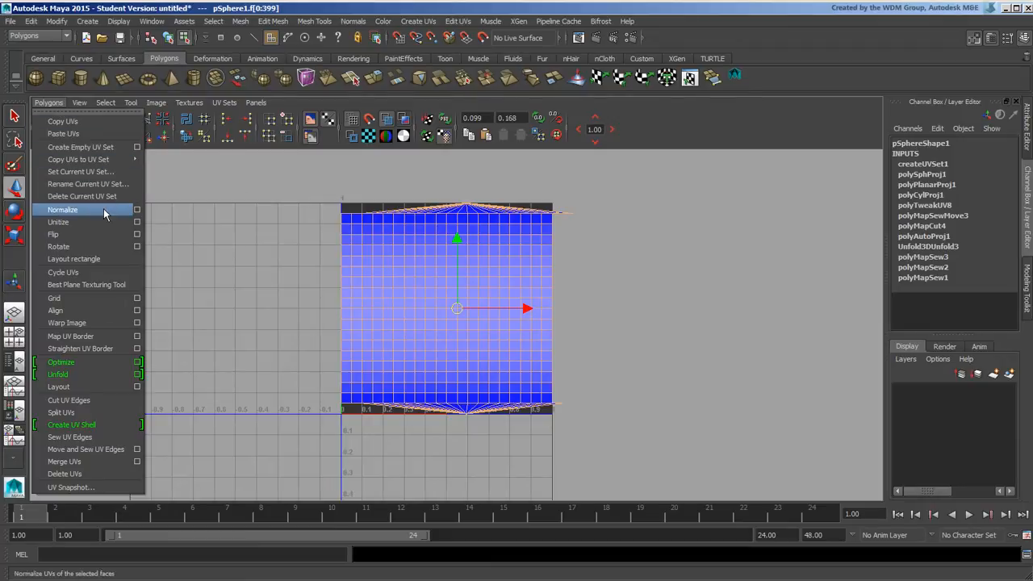
click(61, 210)
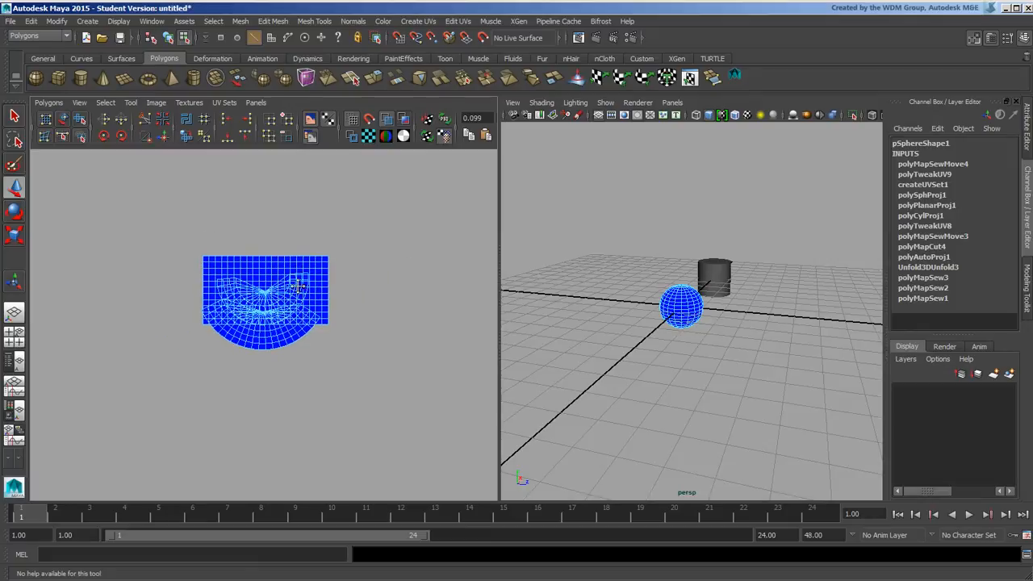
Convert the picked UV to its whole shell so the cap can be pulled away
right_click(267, 303)
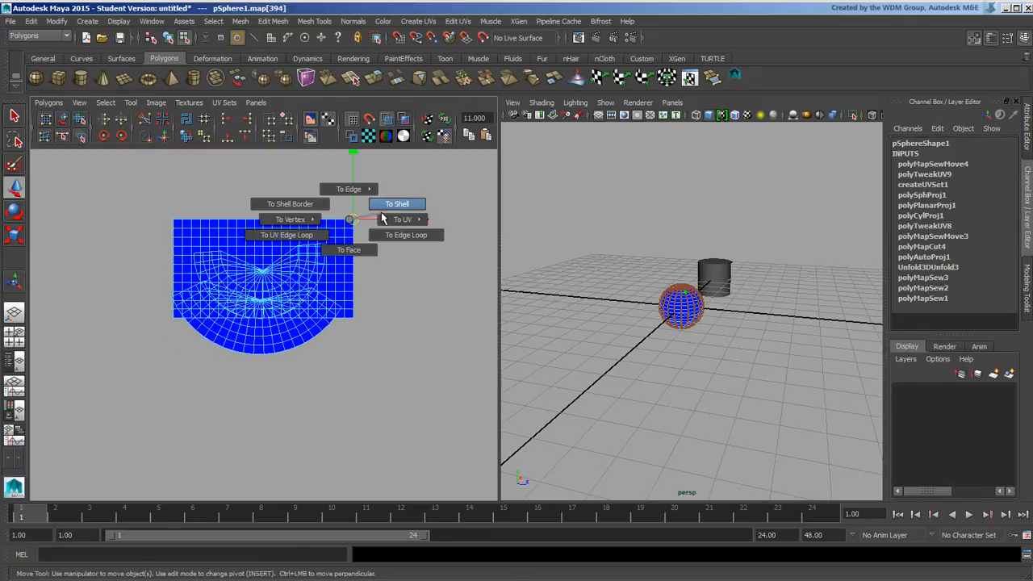
click(397, 203)
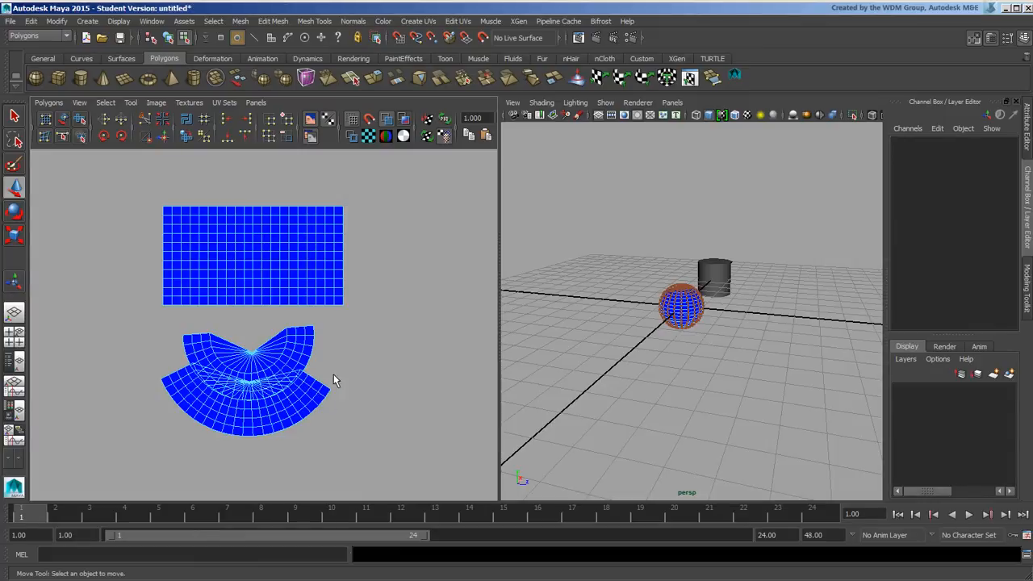
mouse_move(310, 397)
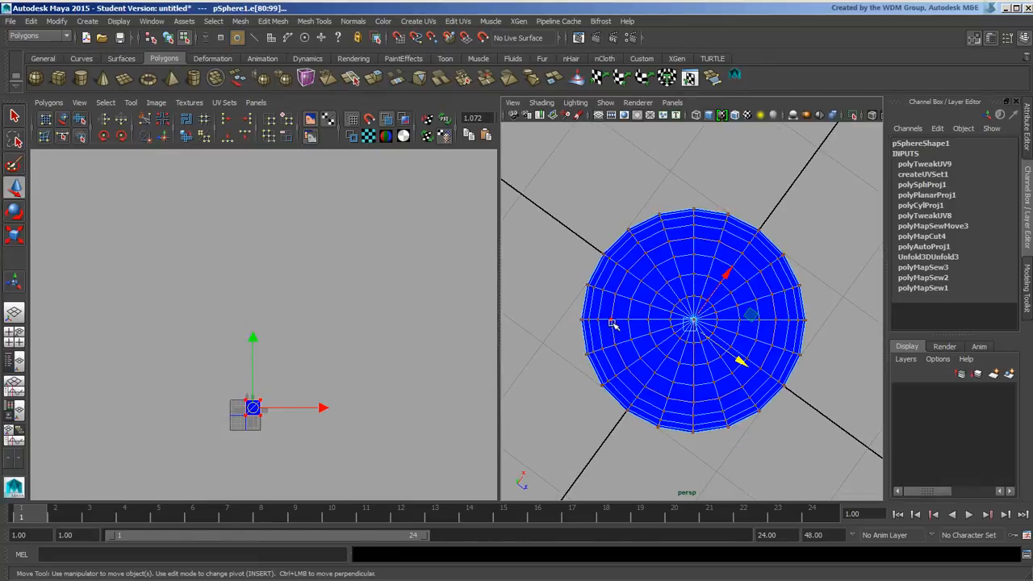
Bring up the marking menu on the cap edges to begin sewing the shells
right_click(693, 322)
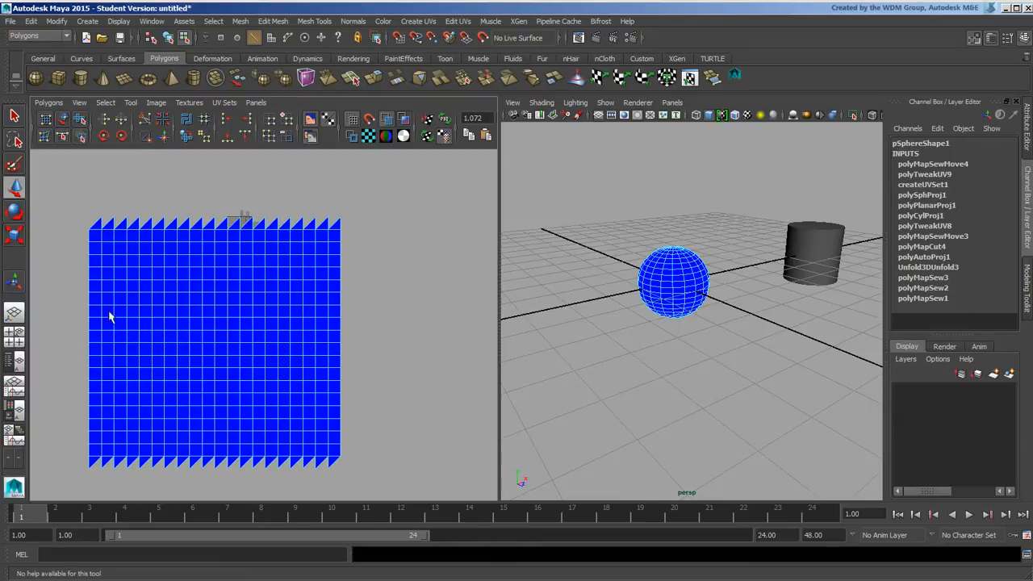
mouse_move(261, 229)
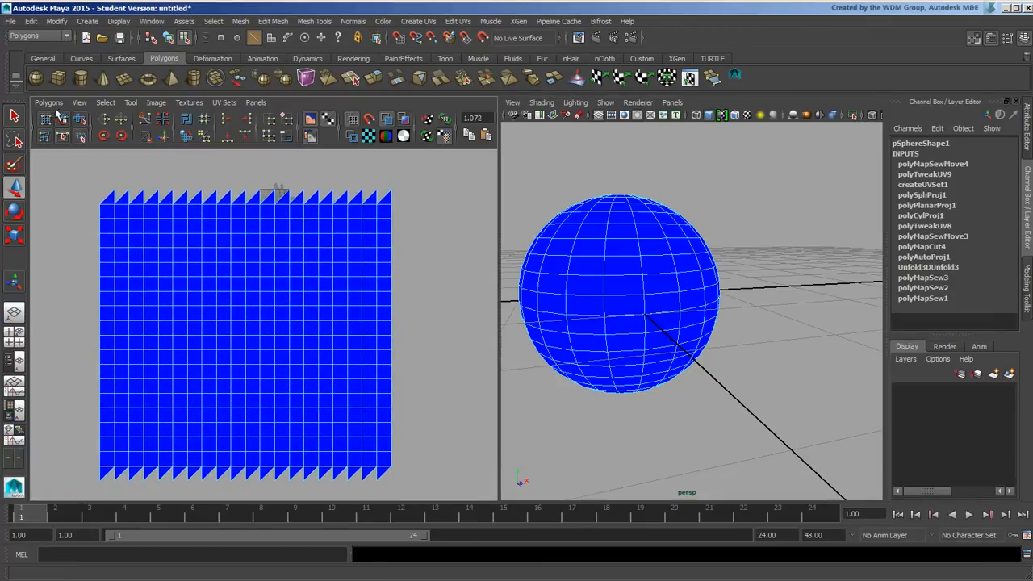
Bring up the Layout UVs options from the Polygons operations list
click(48, 104)
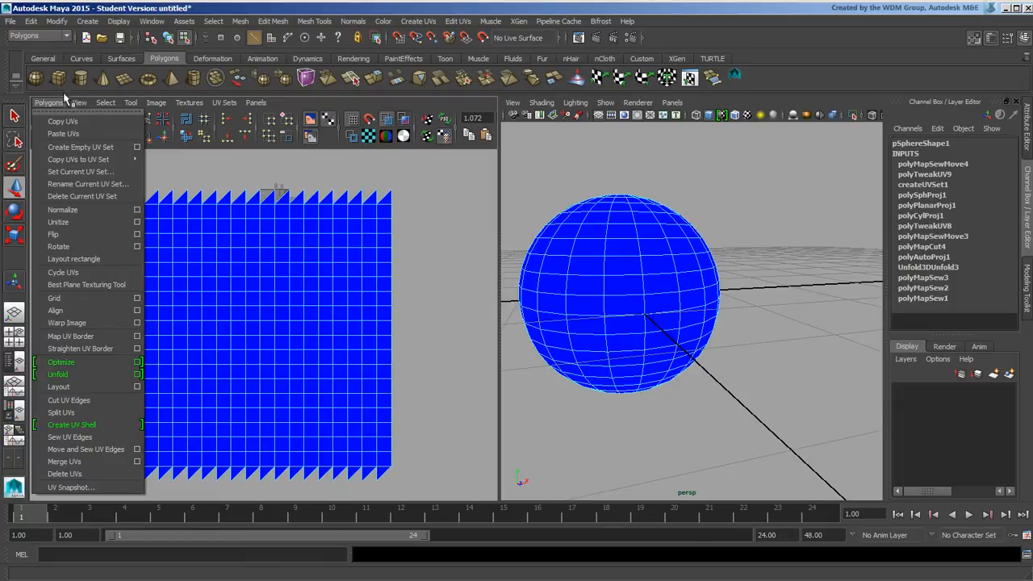
mouse_move(58, 387)
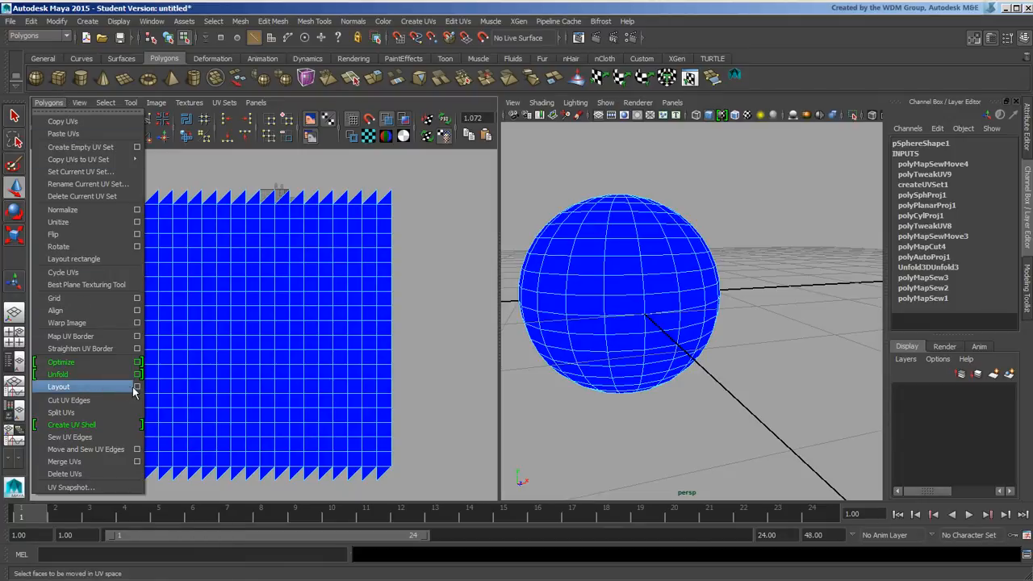
click(138, 387)
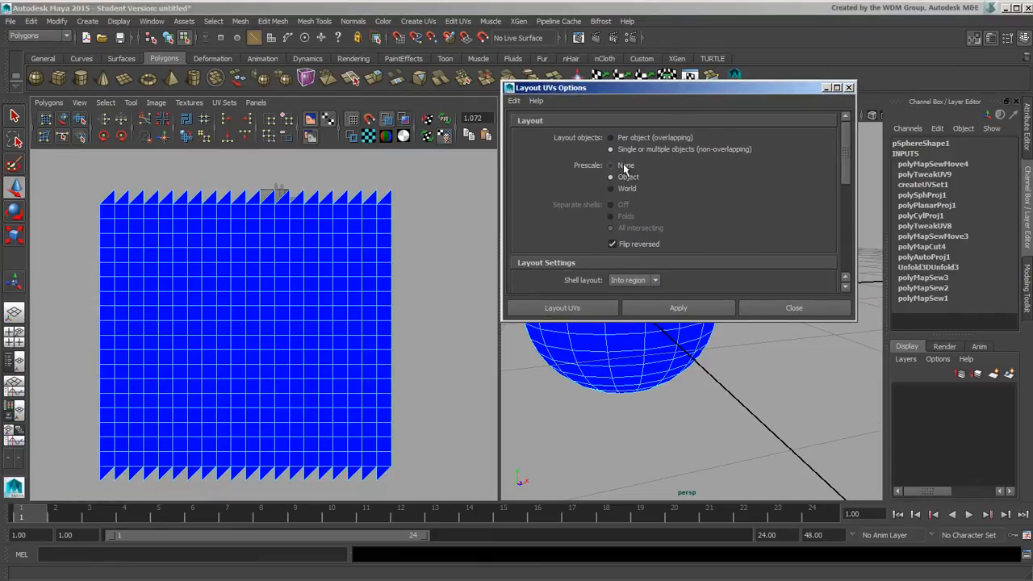
mouse_move(629, 170)
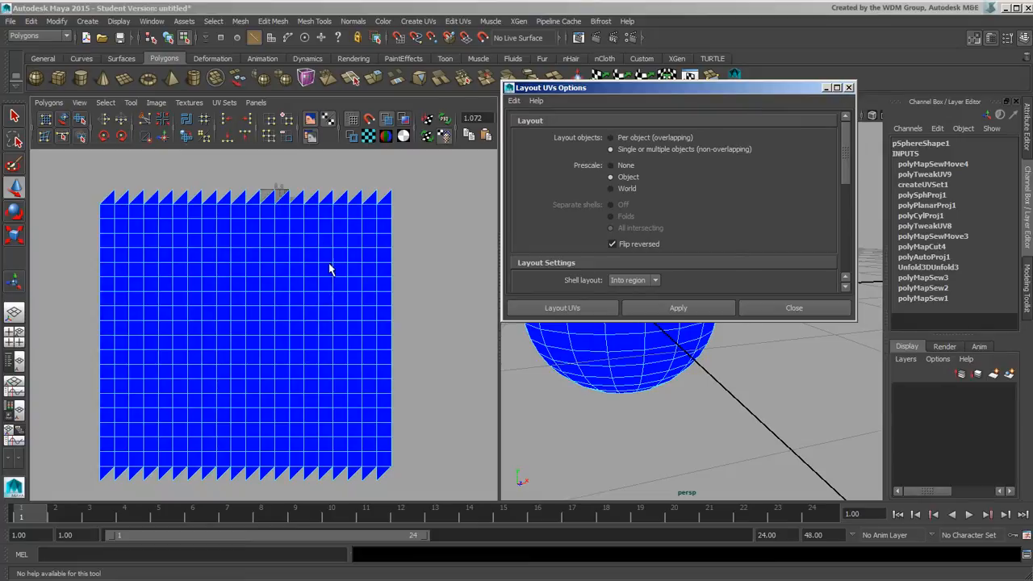
mouse_move(606, 378)
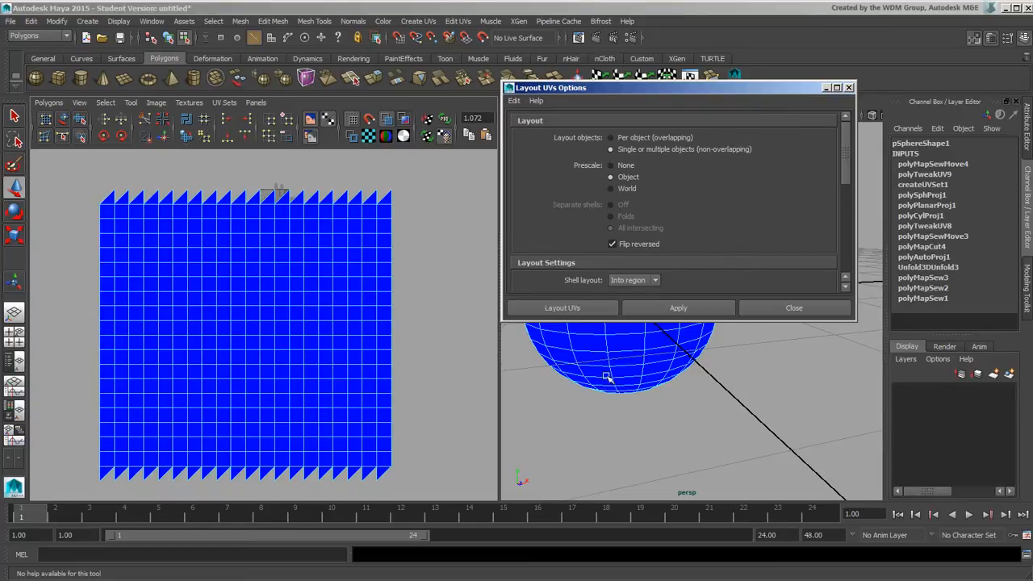
mouse_move(623, 217)
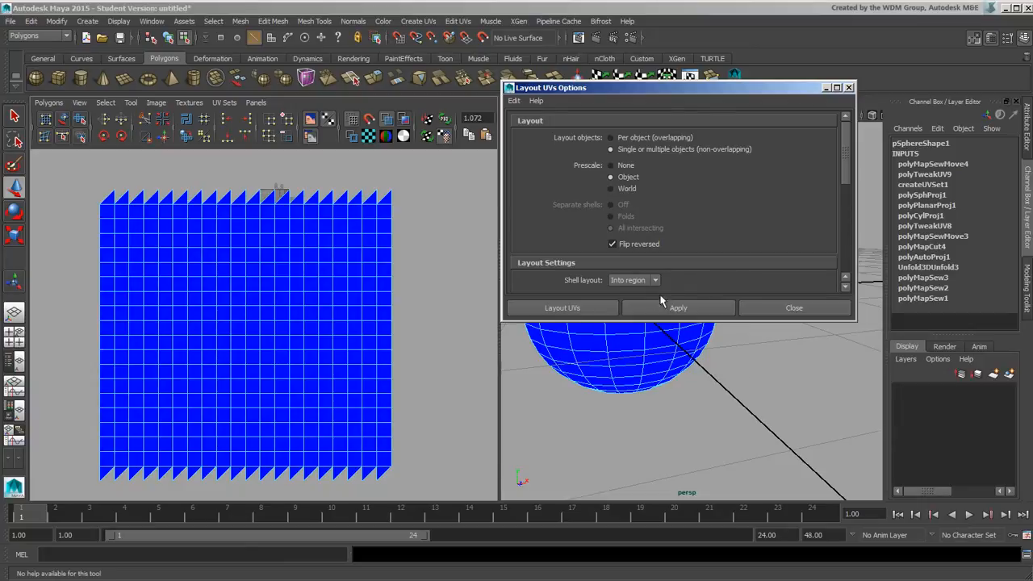
mouse_move(645, 171)
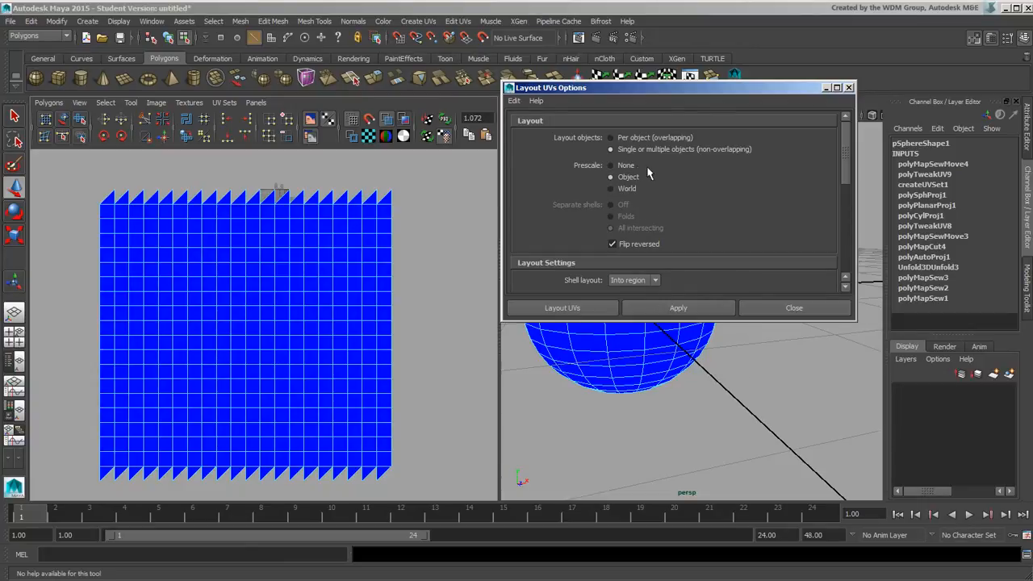
mouse_move(604, 178)
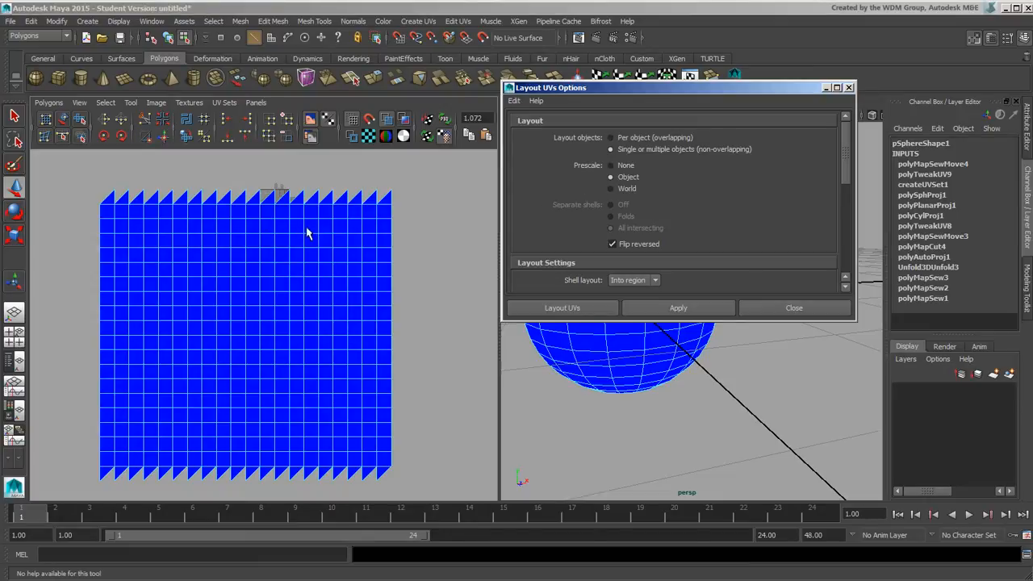
mouse_move(305, 280)
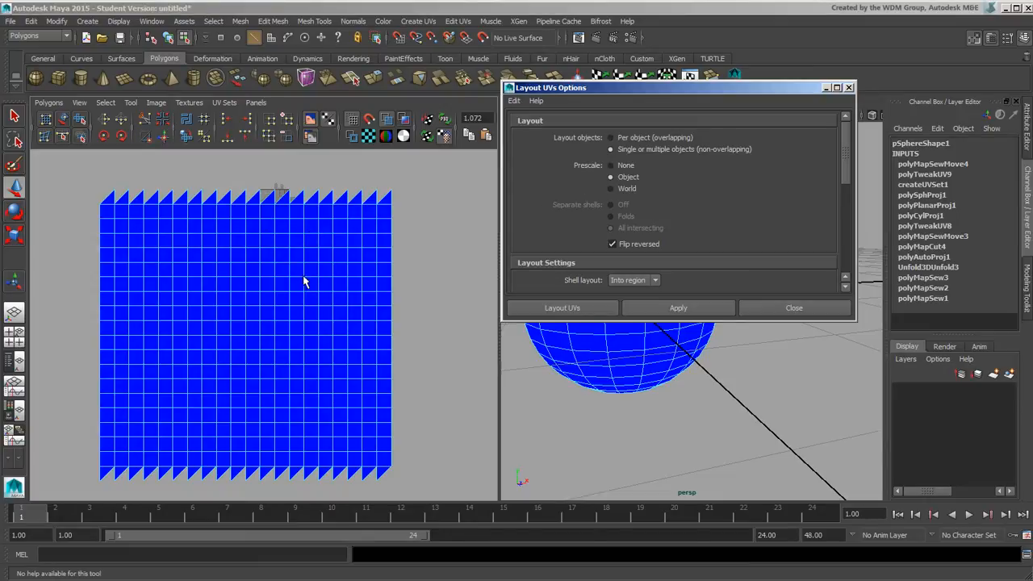
mouse_move(300, 284)
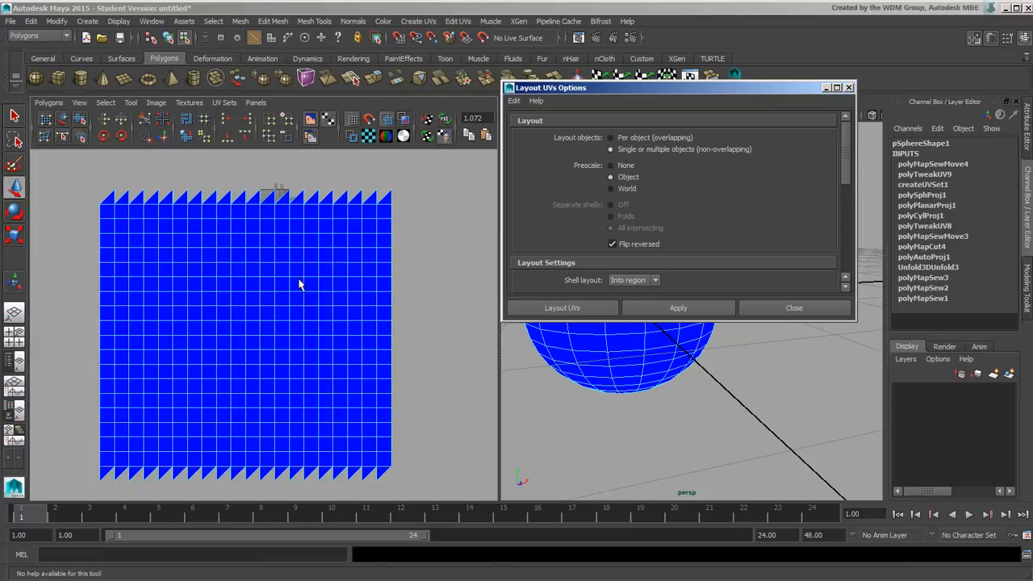
mouse_move(274, 314)
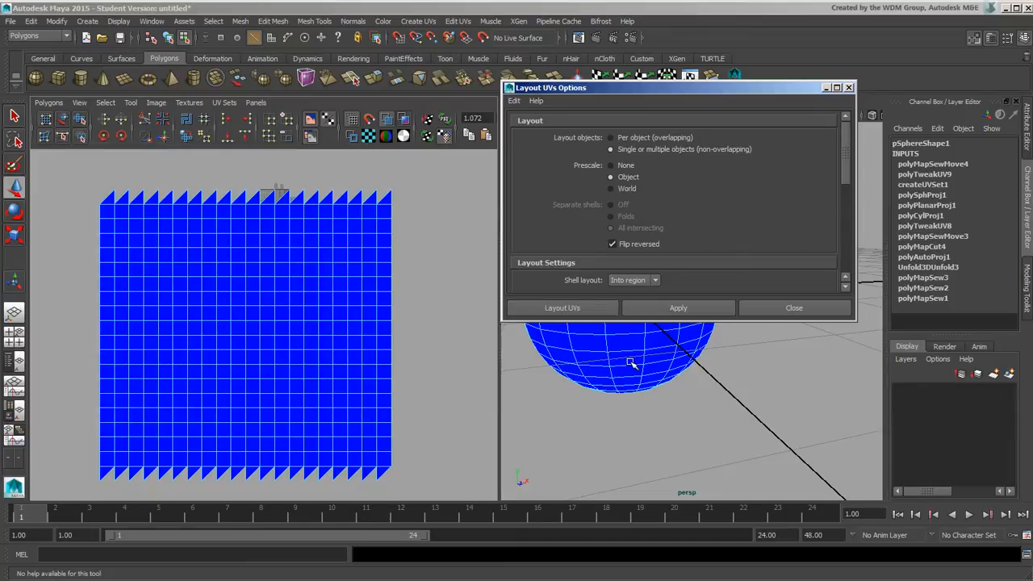
mouse_move(614, 341)
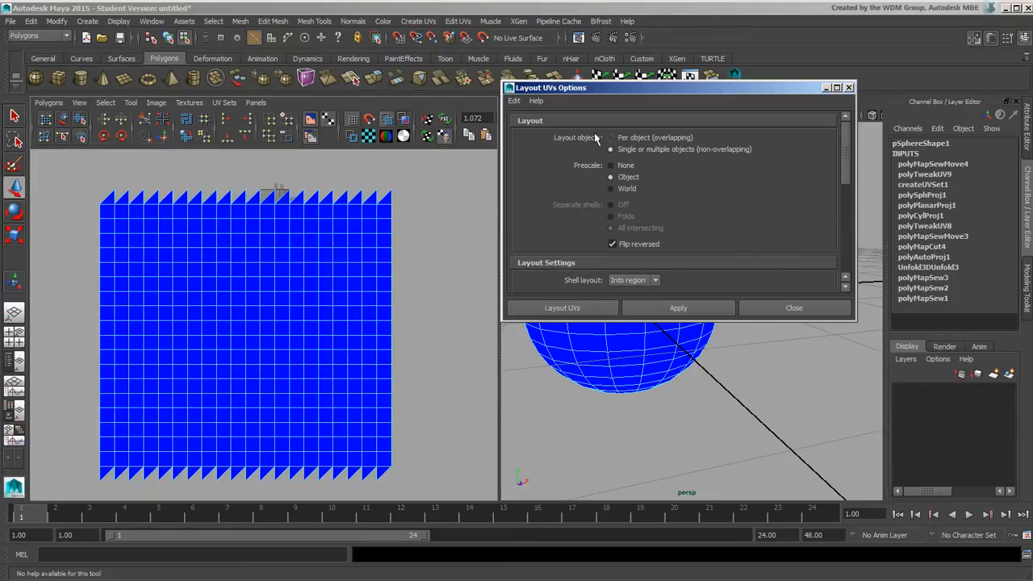
scroll(down, 3)
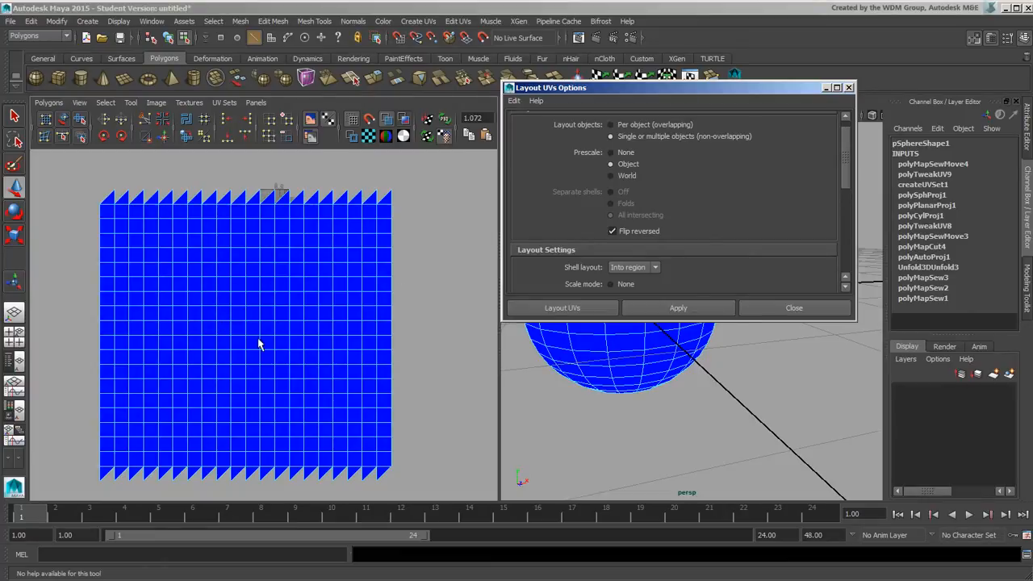
mouse_move(758, 255)
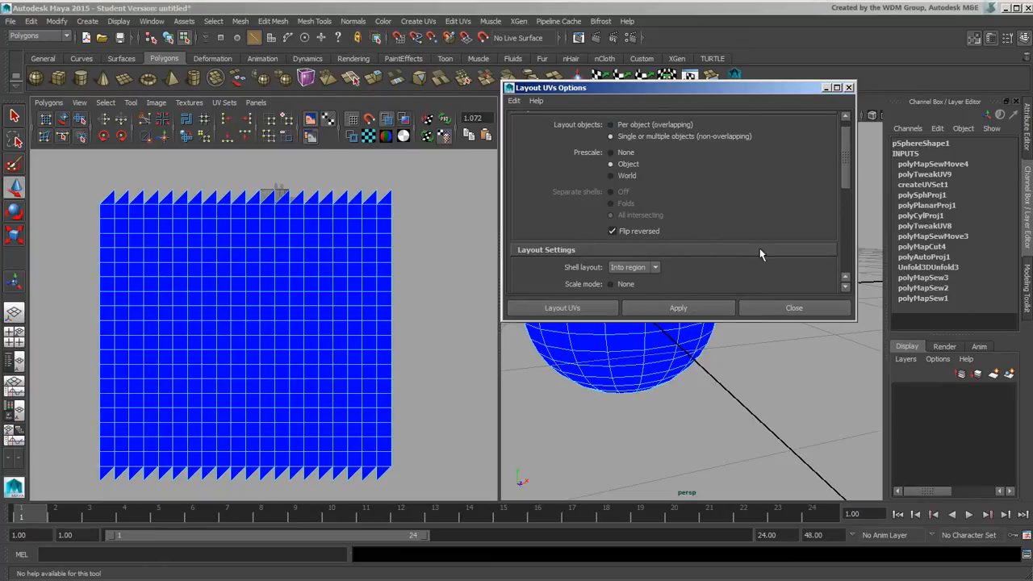
mouse_move(539, 190)
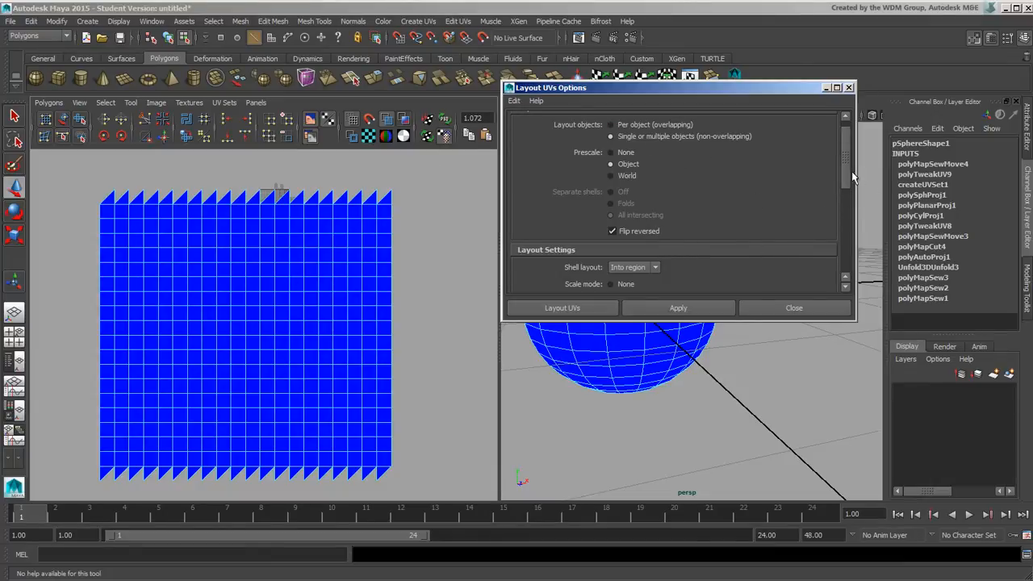
scroll(down, 3)
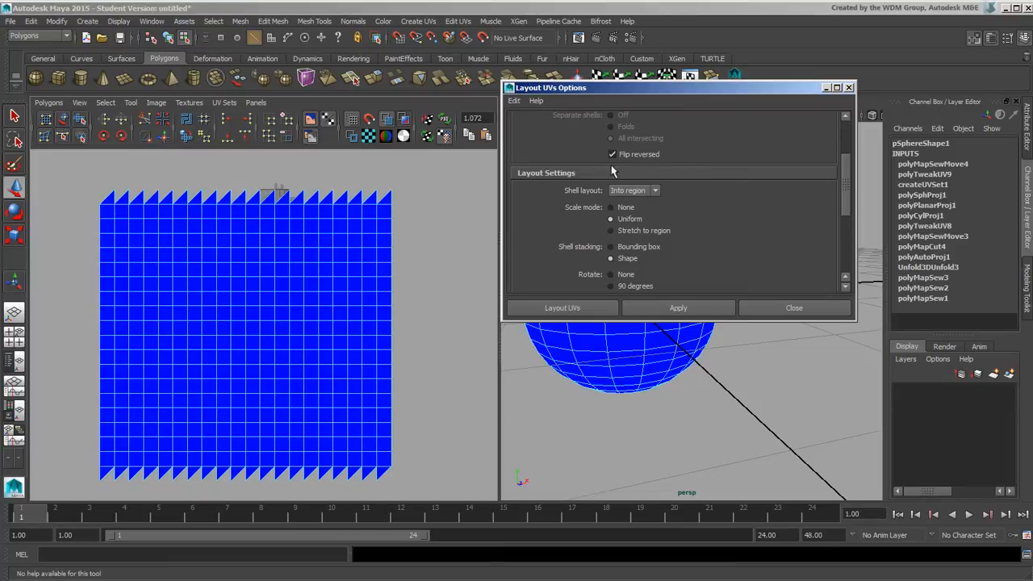
mouse_move(632, 165)
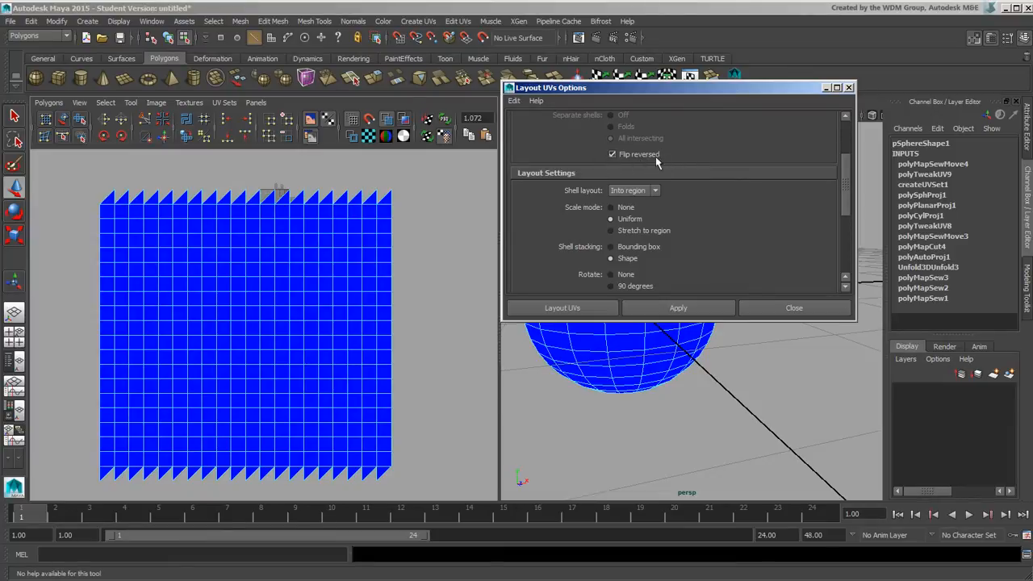
scroll(down, 3)
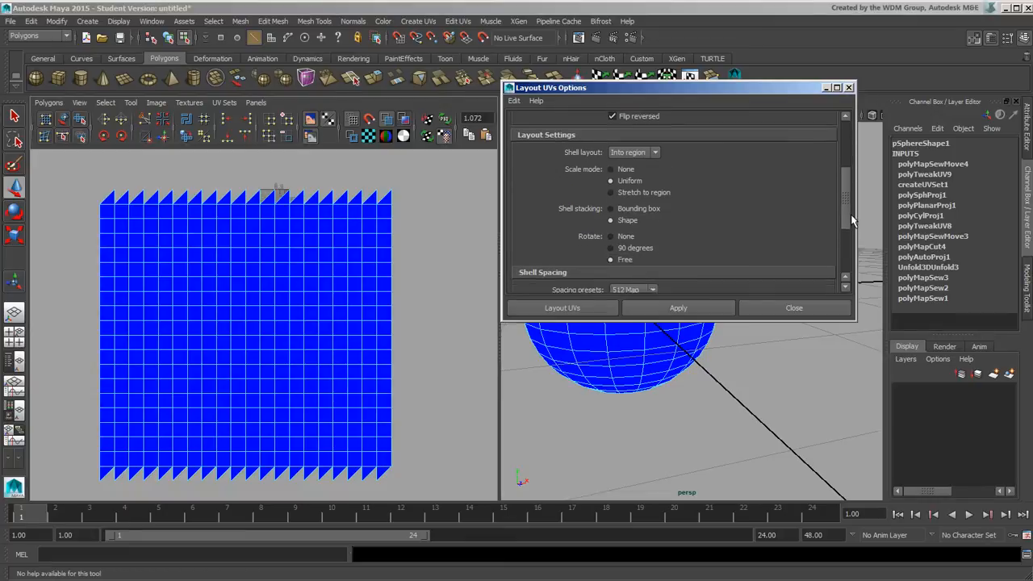
click(633, 151)
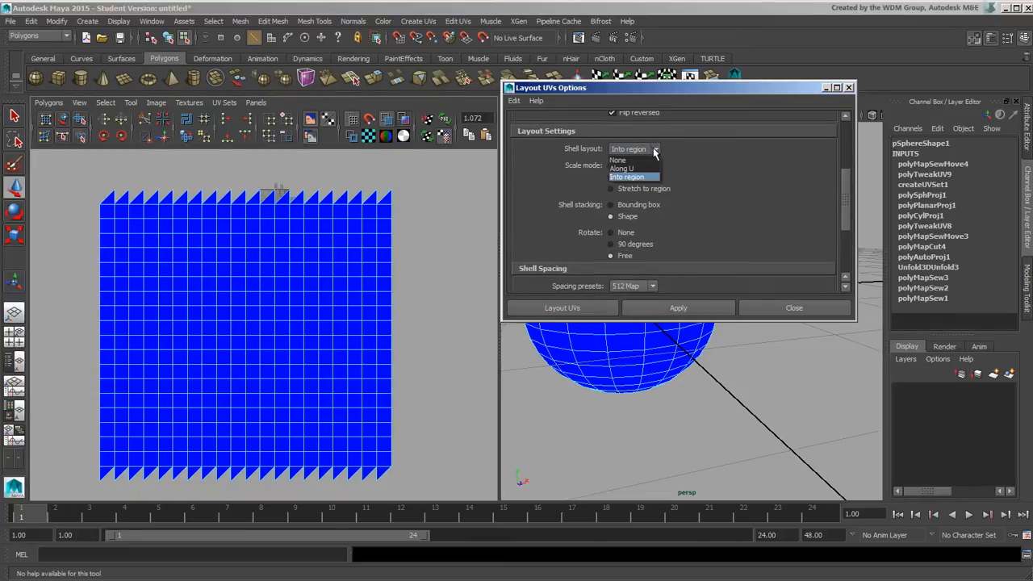
mouse_move(633, 167)
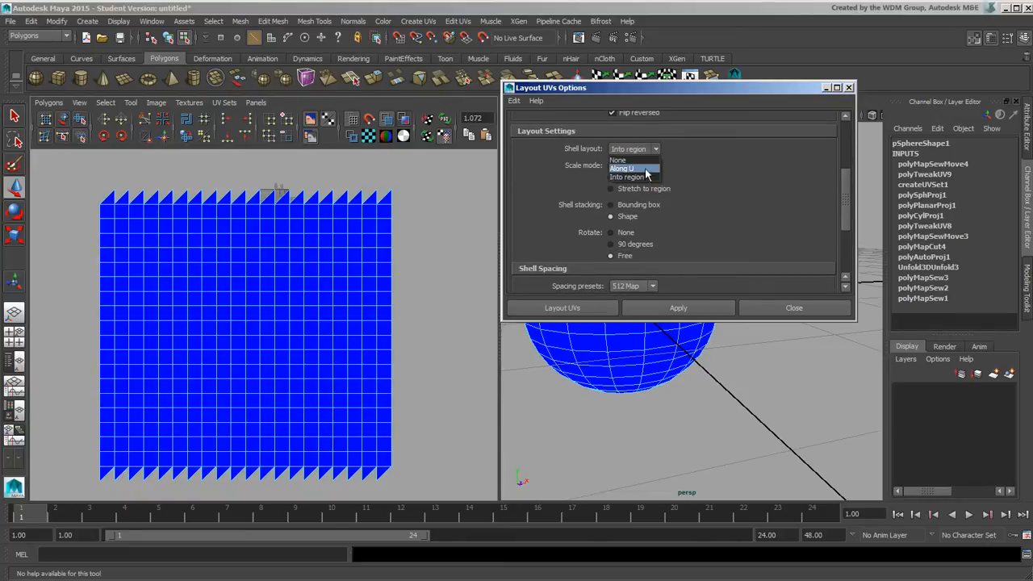
click(626, 164)
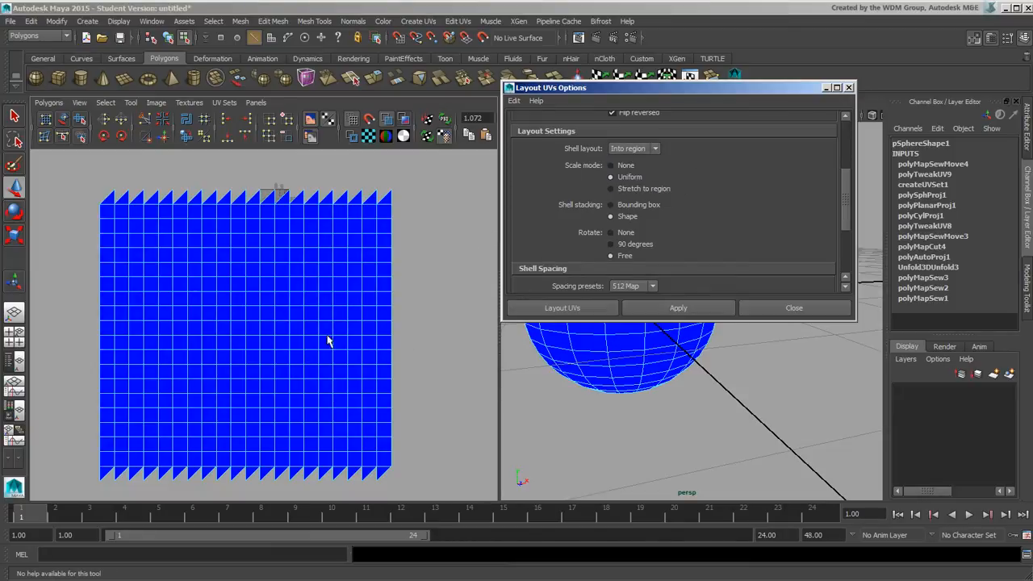
mouse_move(774, 213)
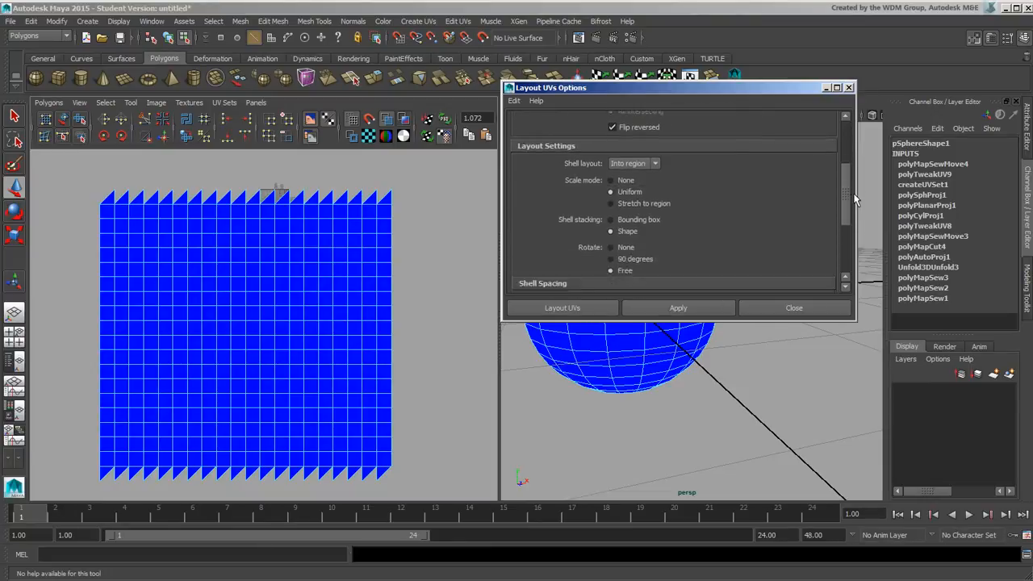
scroll(down, 3)
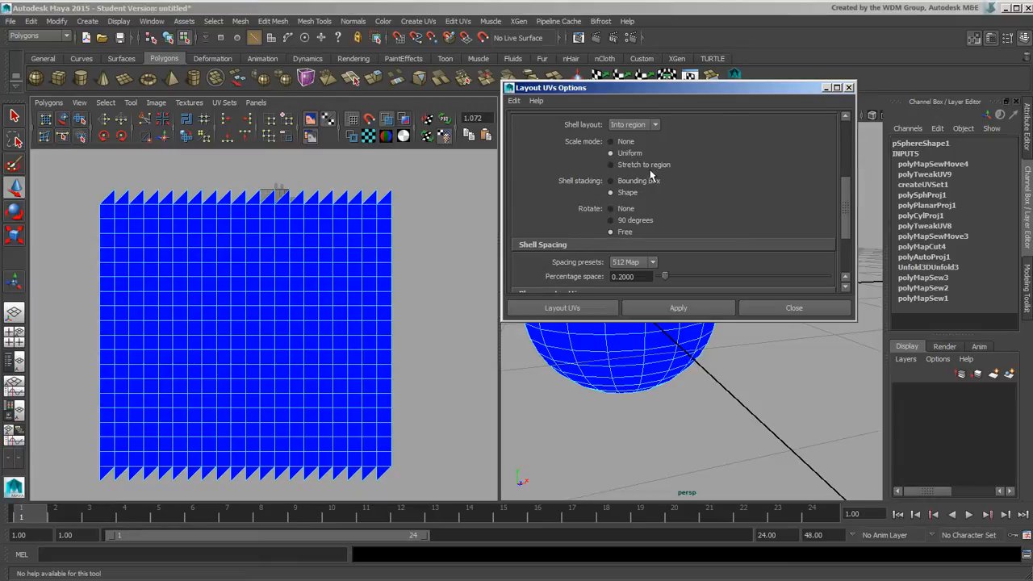
mouse_move(339, 217)
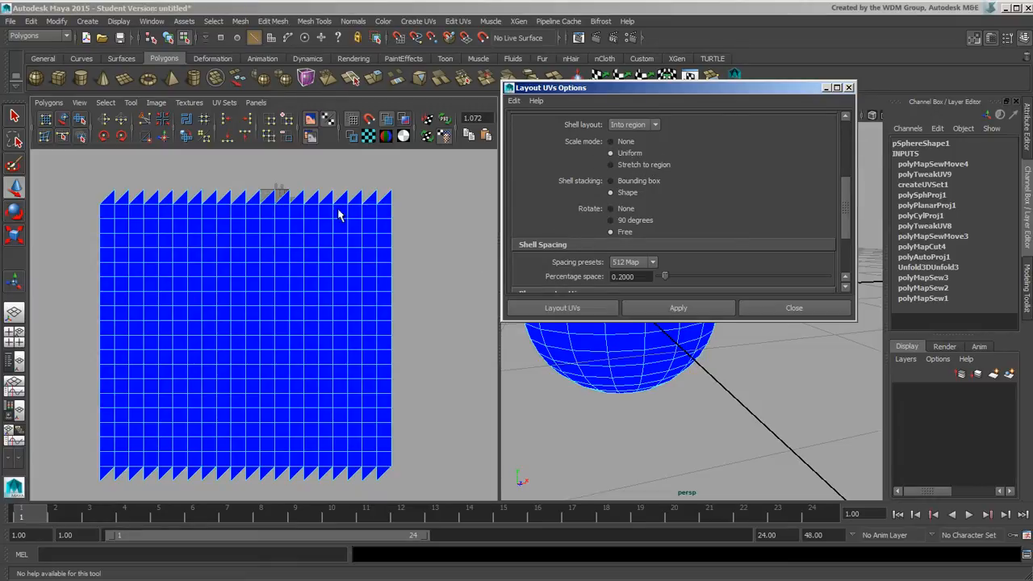
mouse_move(283, 218)
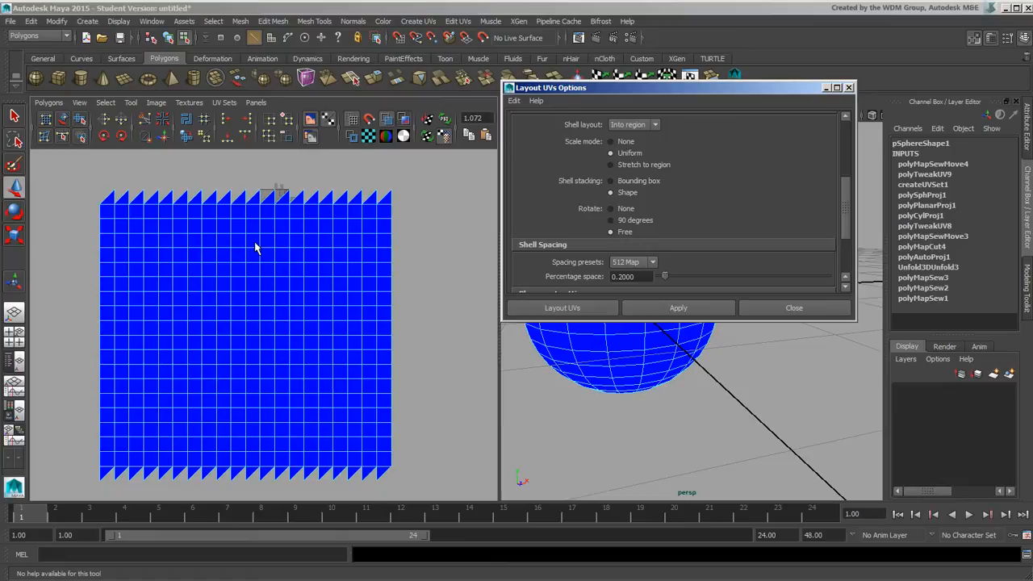
mouse_move(412, 235)
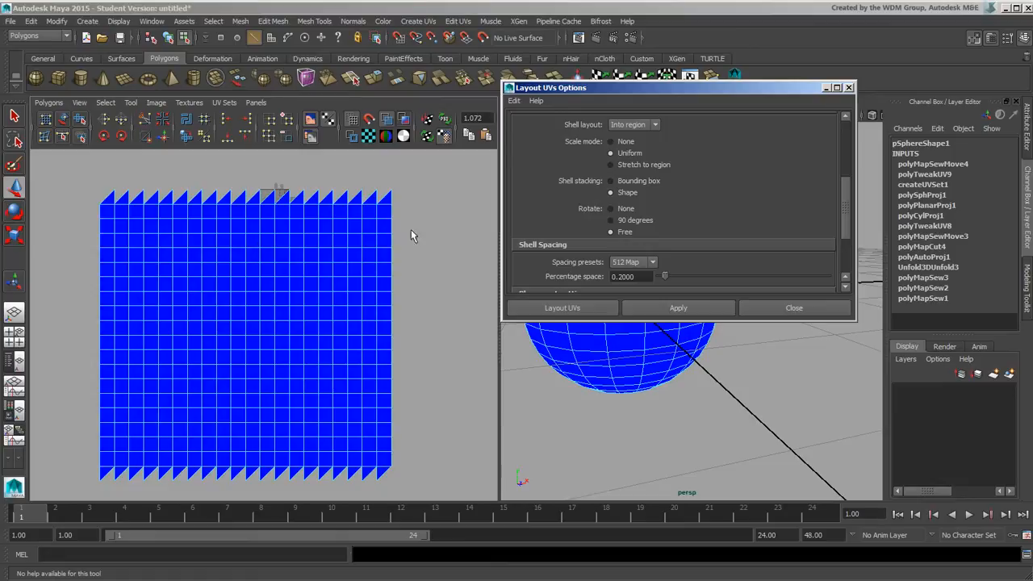
mouse_move(707, 181)
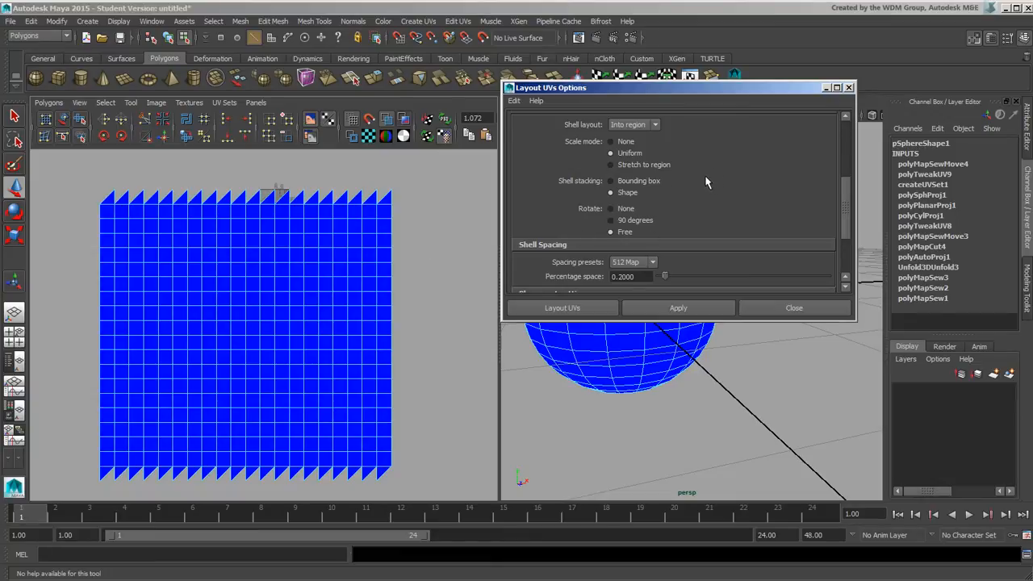
mouse_move(594, 193)
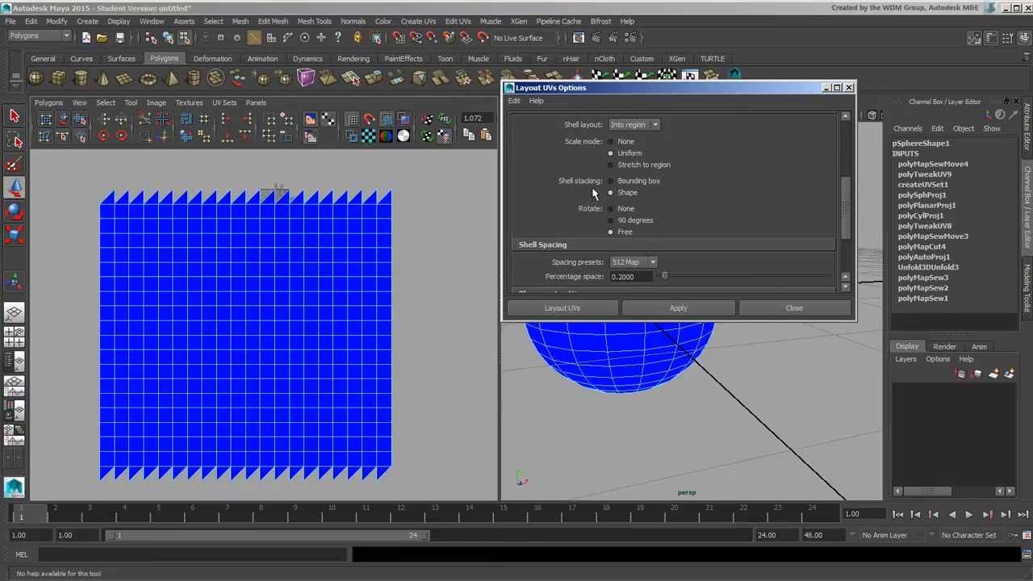
mouse_move(633, 207)
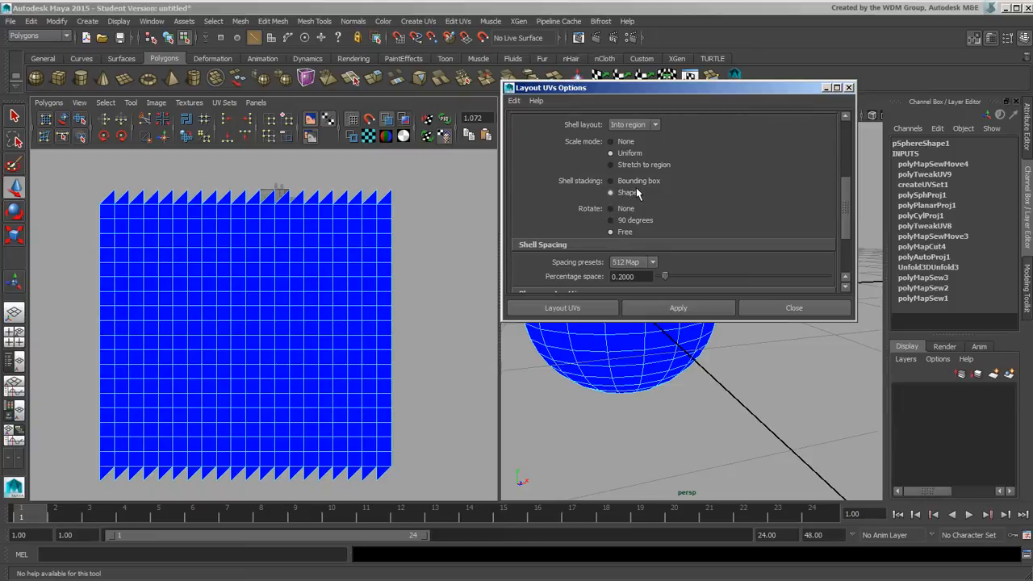
mouse_move(637, 195)
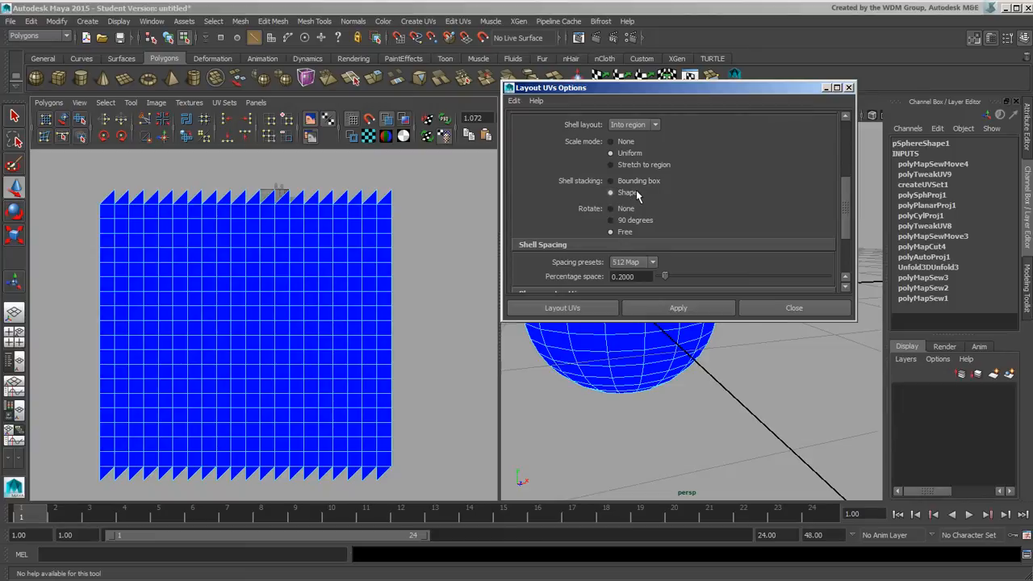
mouse_move(707, 200)
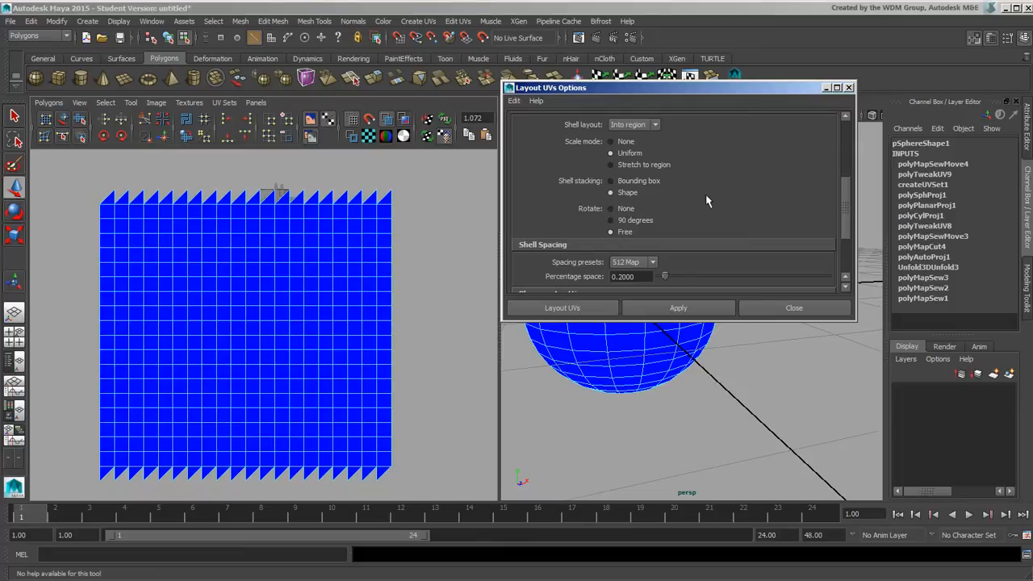
mouse_move(626, 243)
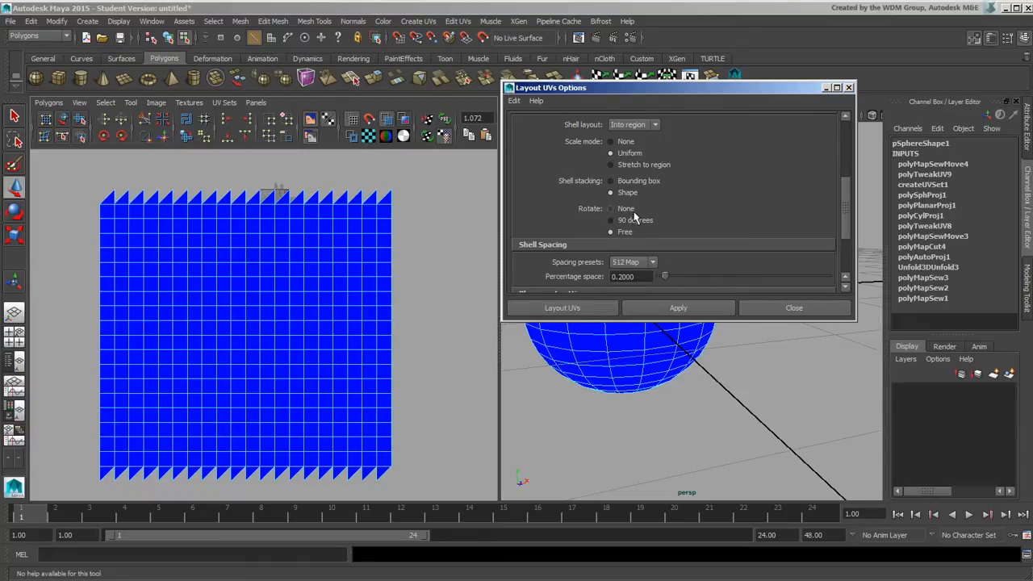
mouse_move(635, 218)
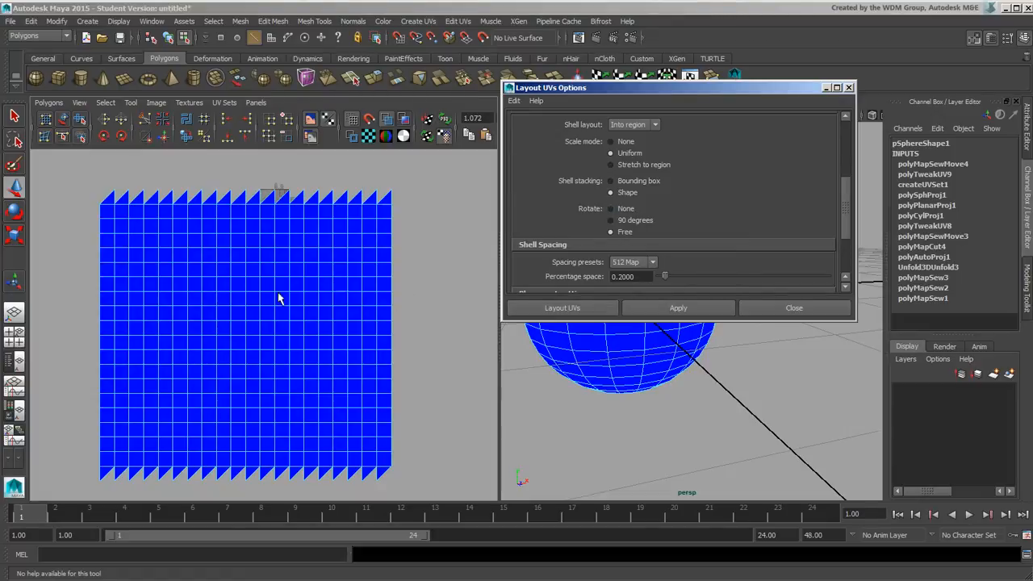
mouse_move(337, 289)
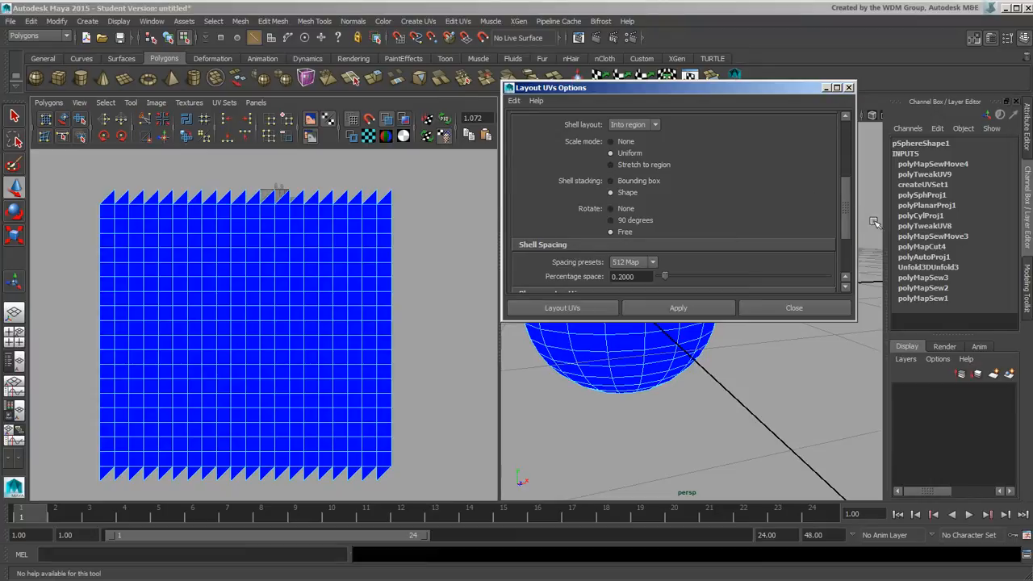
Frame the 0–1 UV space and review the Full square placement setting in Layout UVs Options
scroll(down, 3)
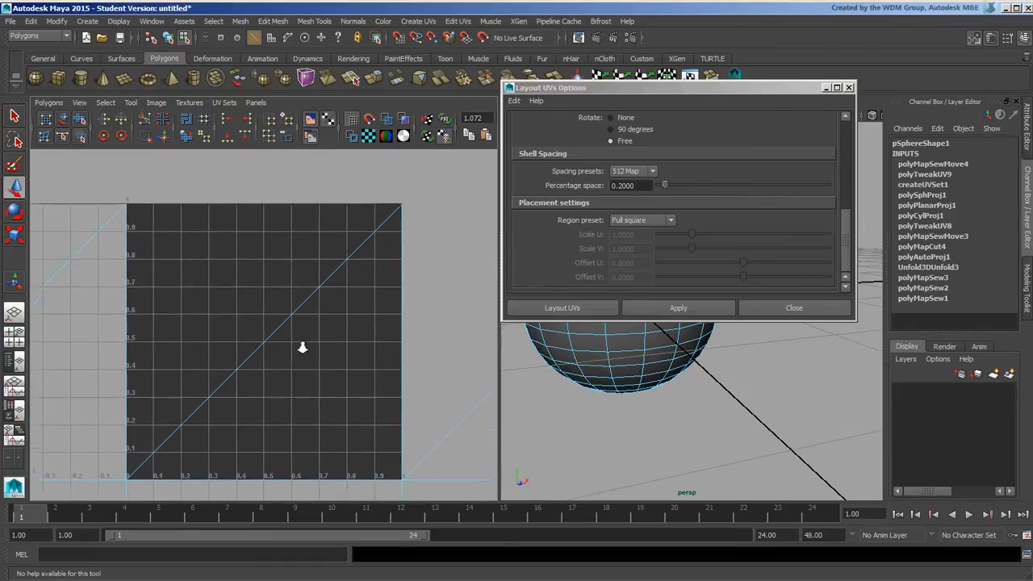
mouse_move(559, 258)
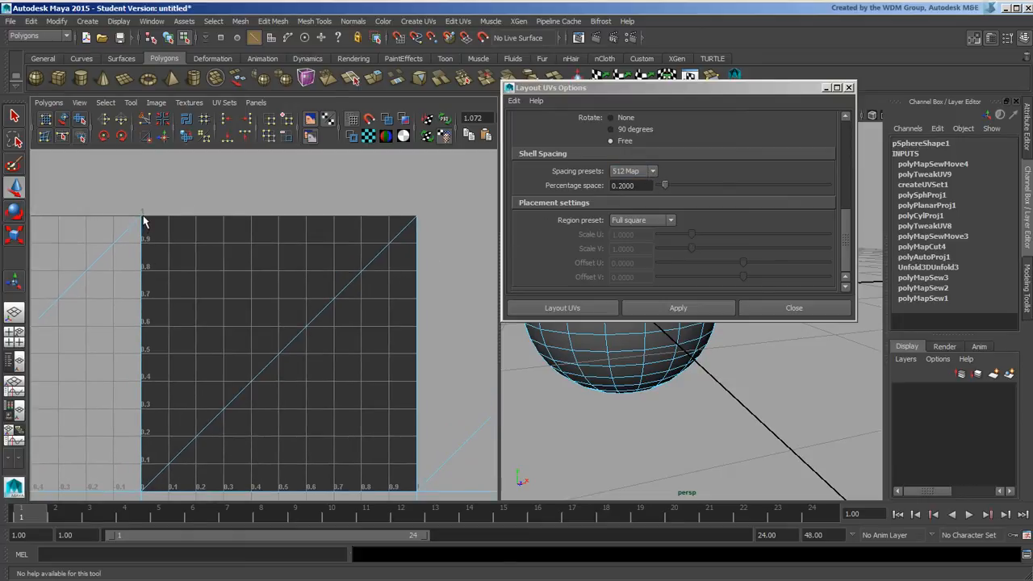
mouse_move(406, 259)
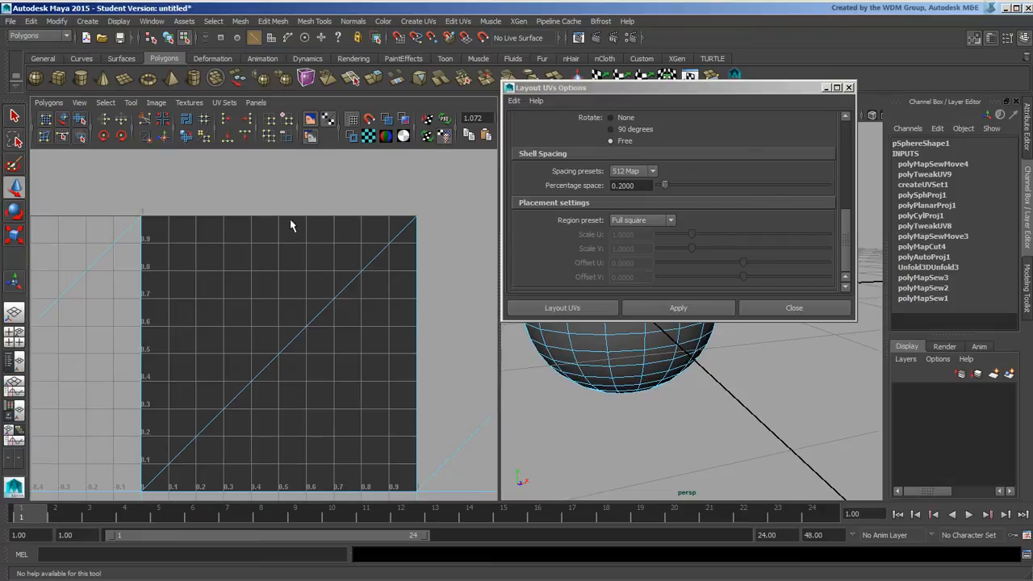
mouse_move(297, 304)
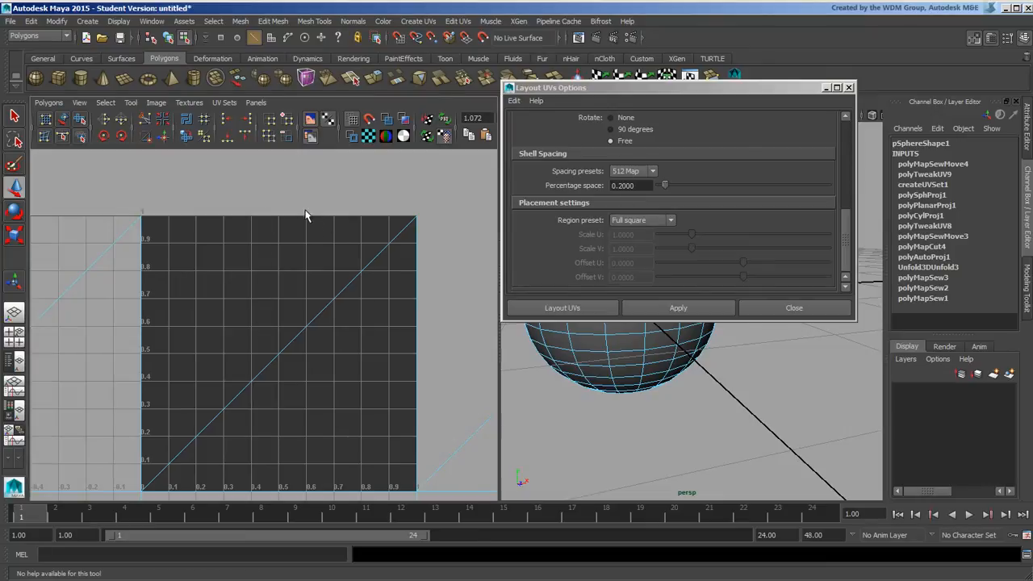
mouse_move(294, 326)
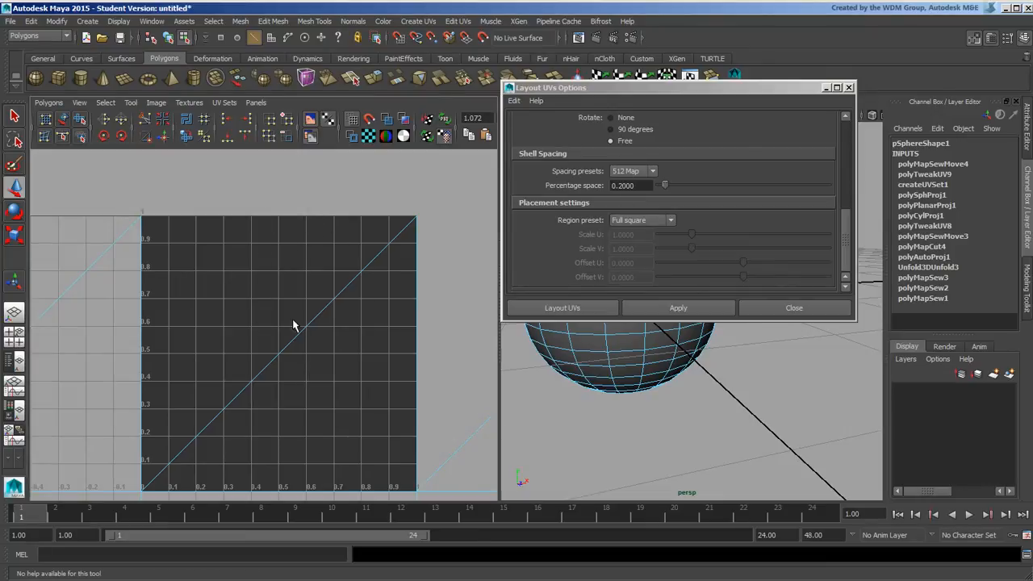
mouse_move(331, 307)
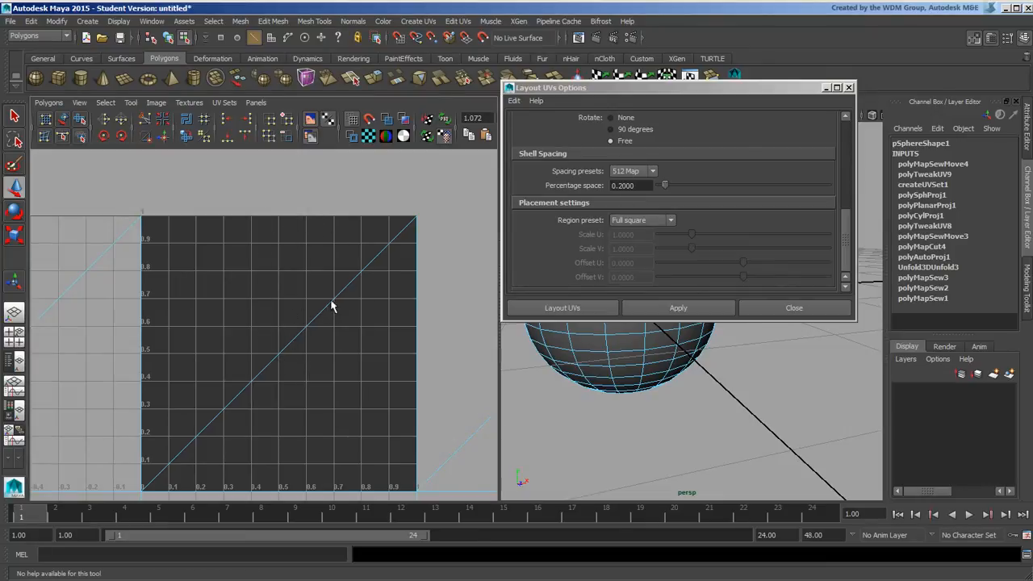
mouse_move(293, 260)
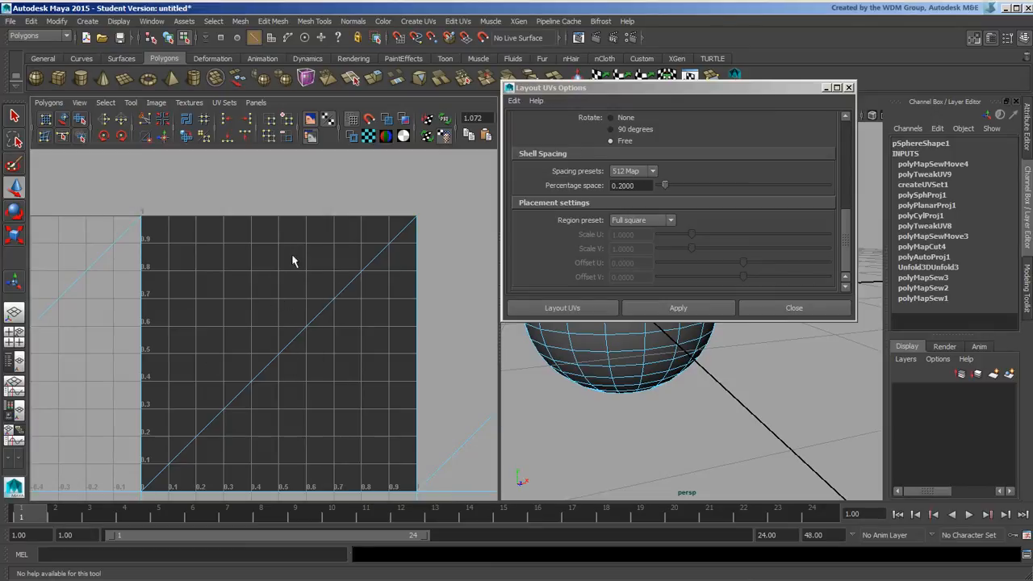
mouse_move(368, 442)
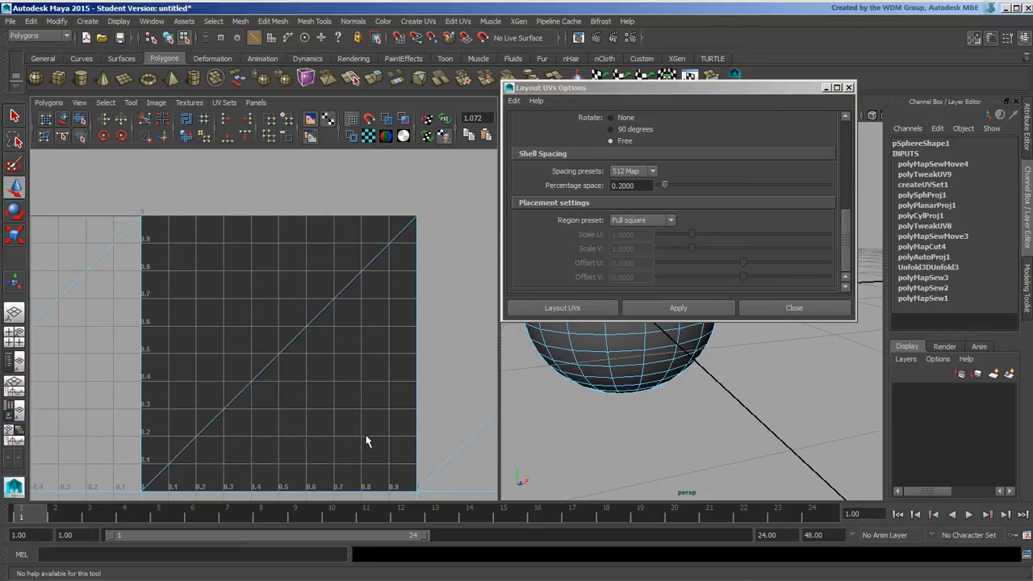
click(652, 171)
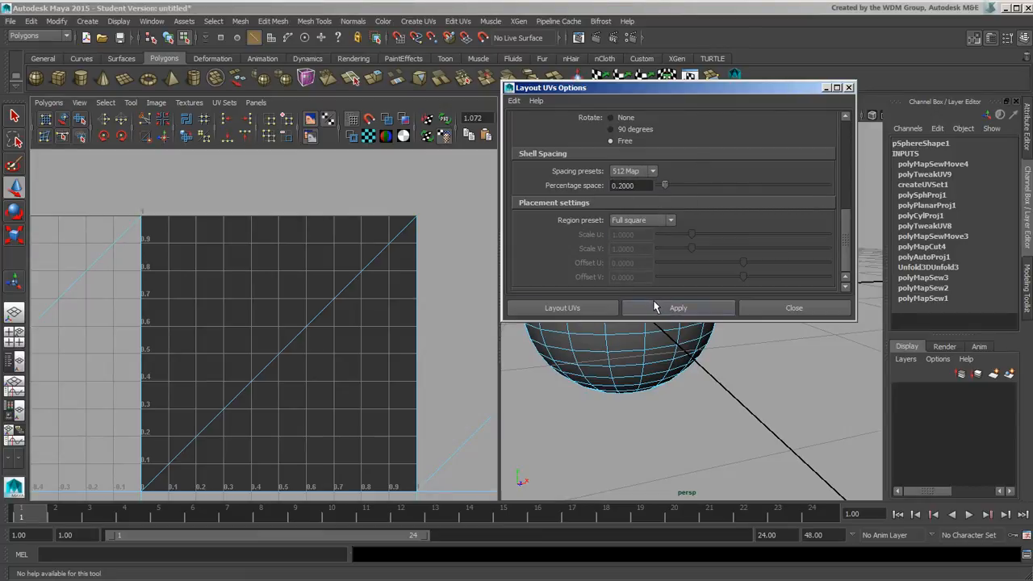
click(652, 171)
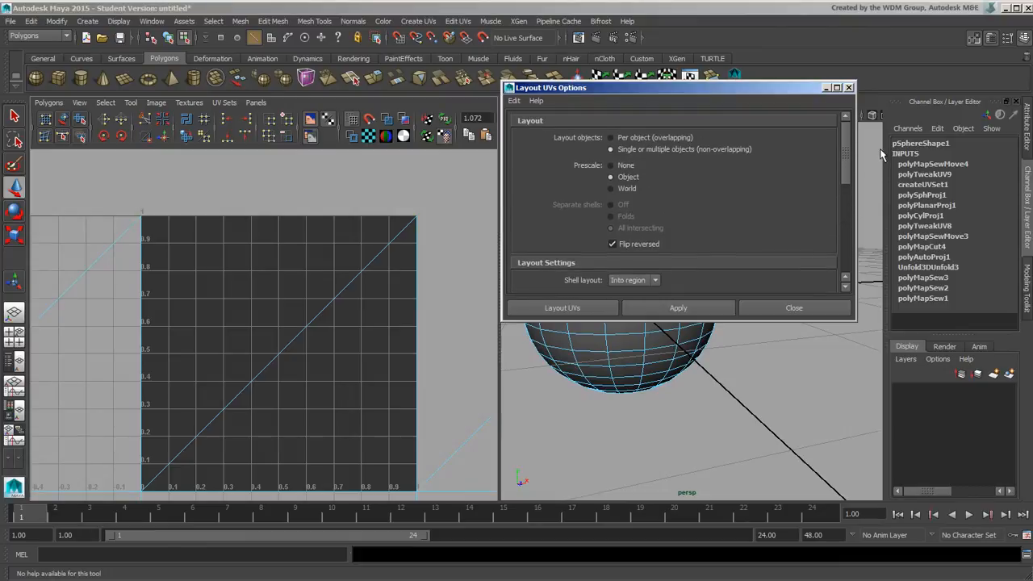
Close the Layout UVs options and browse the Polygons list of UV operations
click(794, 307)
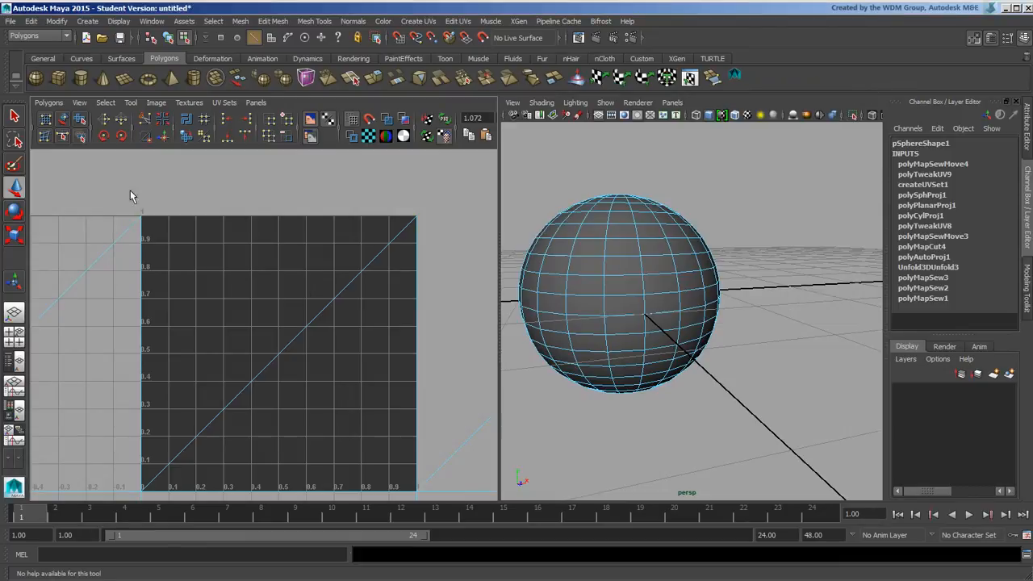
click(79, 103)
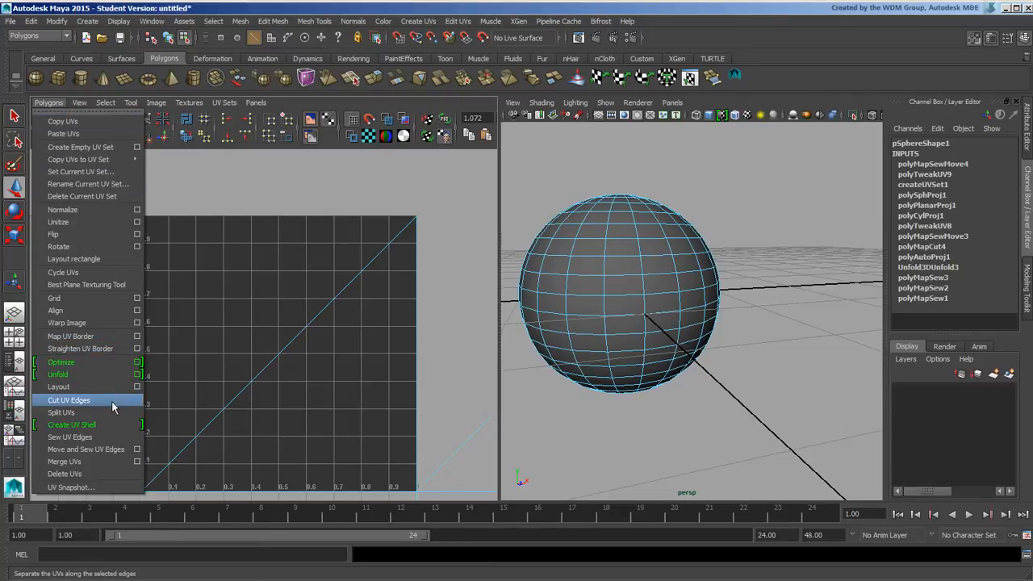
mouse_move(103, 322)
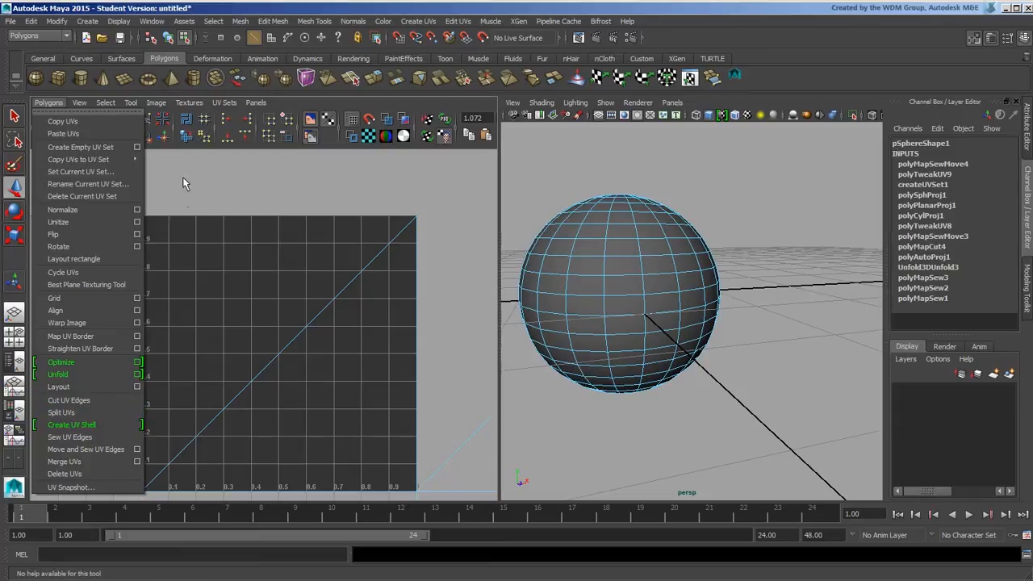
mouse_move(323, 162)
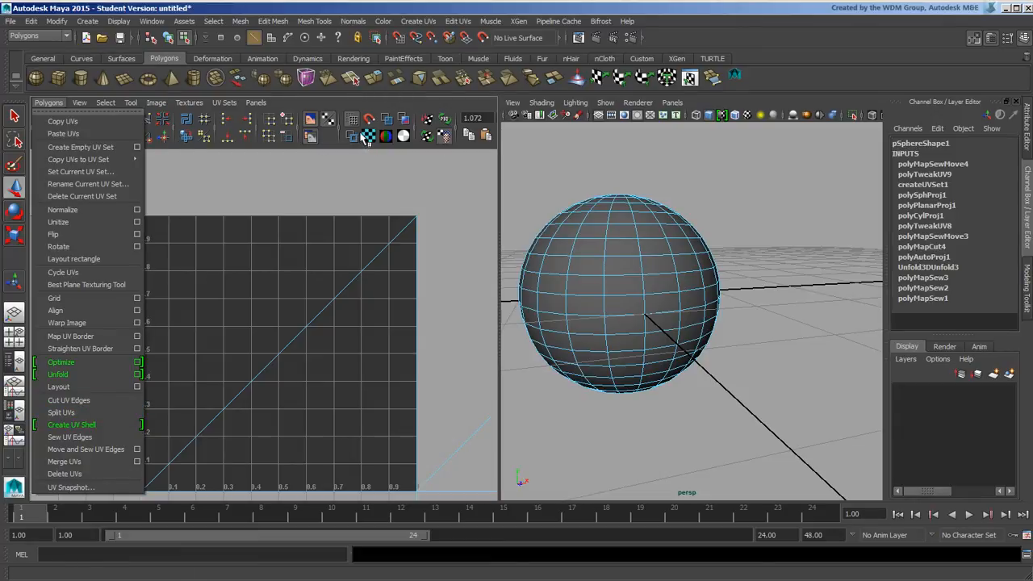
mouse_move(81, 160)
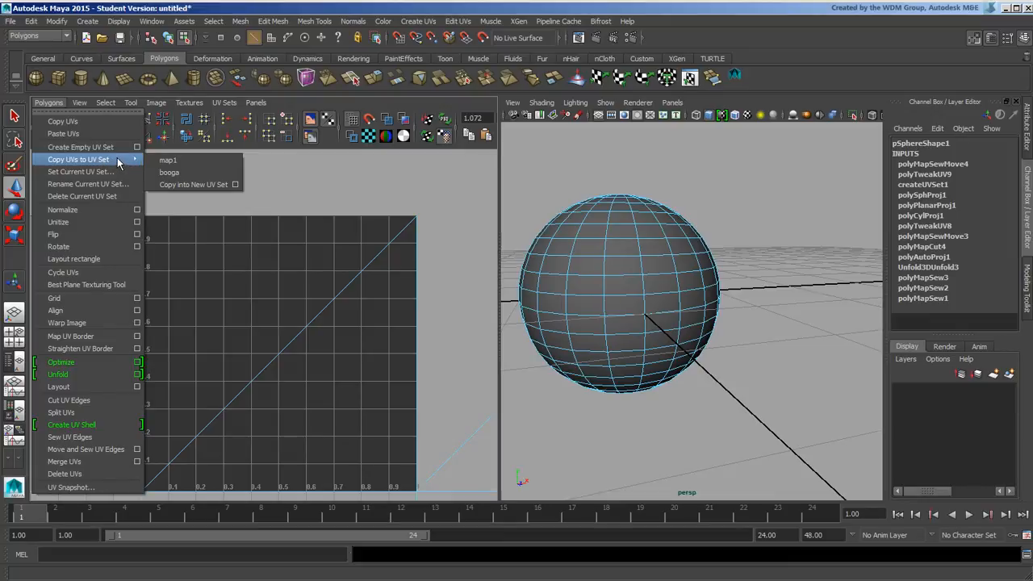
mouse_move(121, 163)
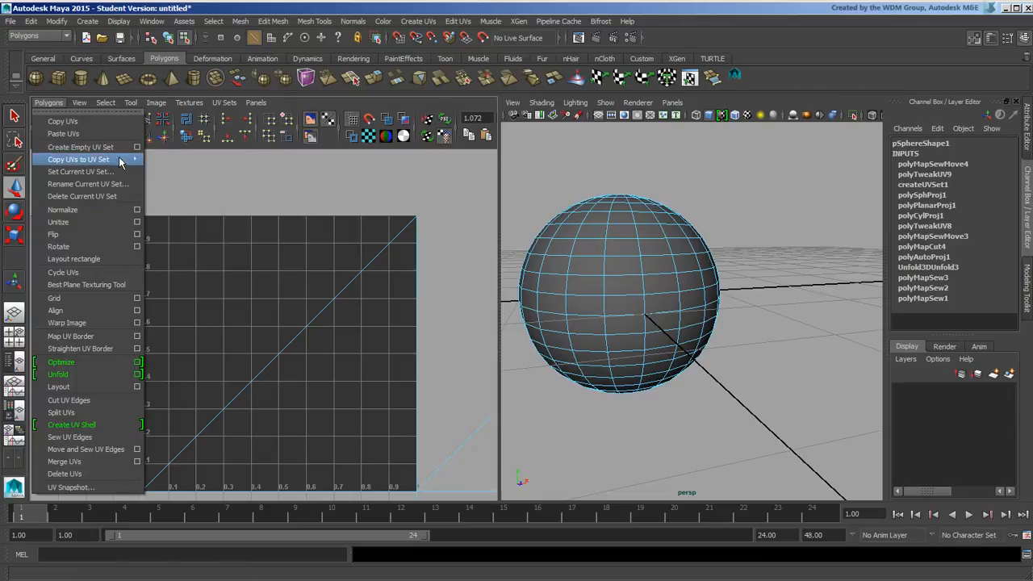
mouse_move(81, 171)
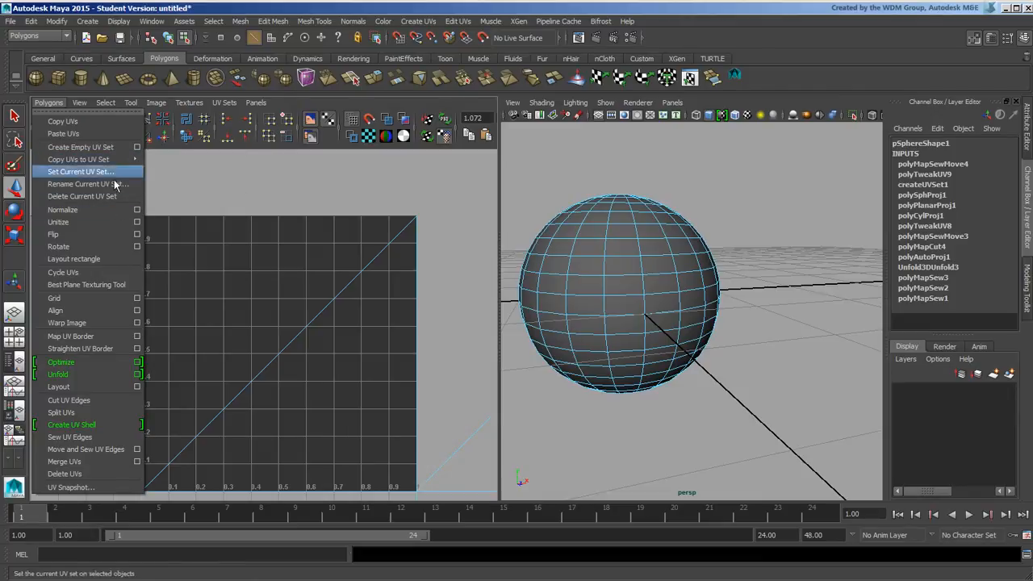
mouse_move(84, 184)
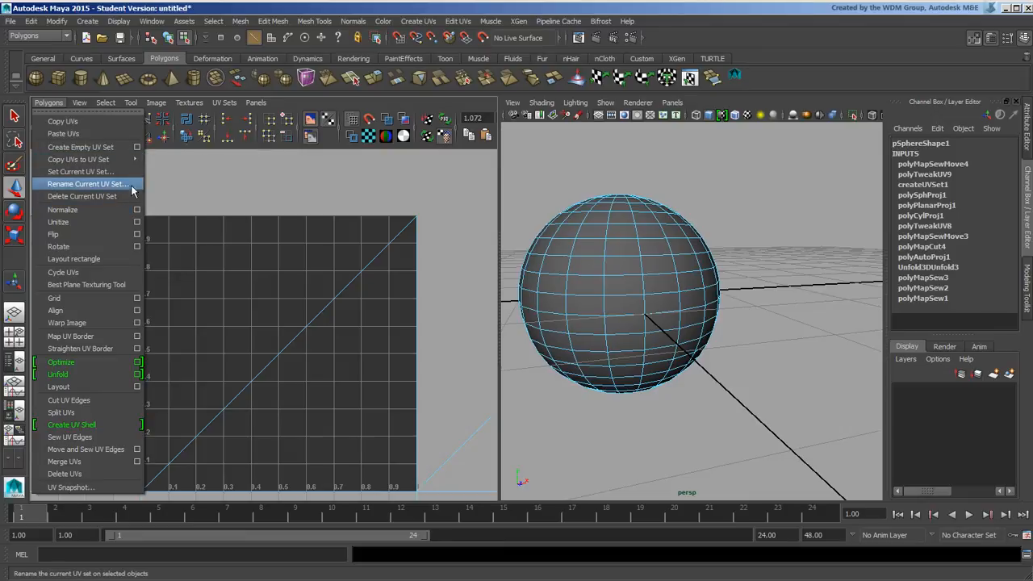
Run Image > Update PSD Networks (an error appears) and return to the Image menu
click(129, 103)
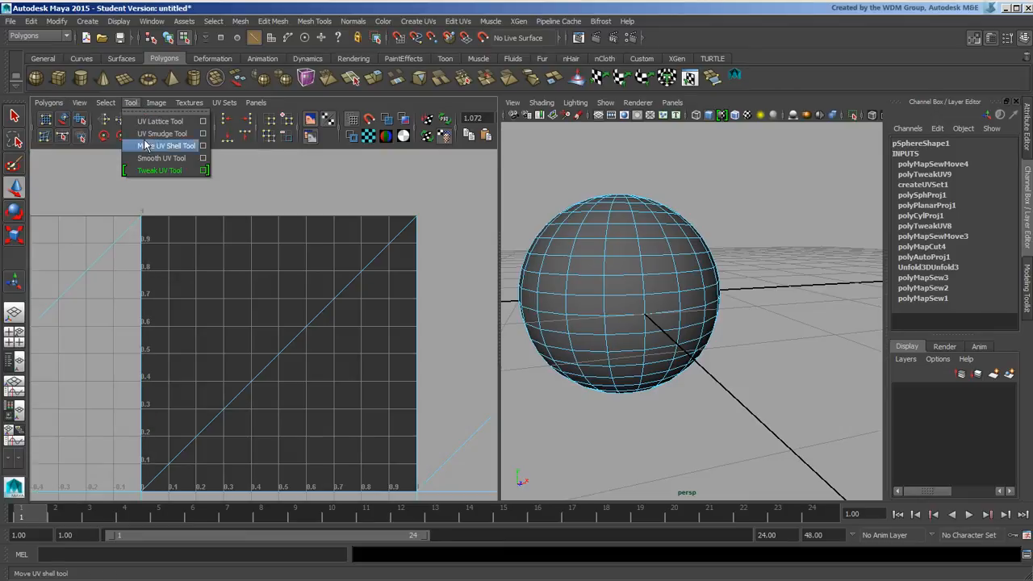
mouse_move(153, 113)
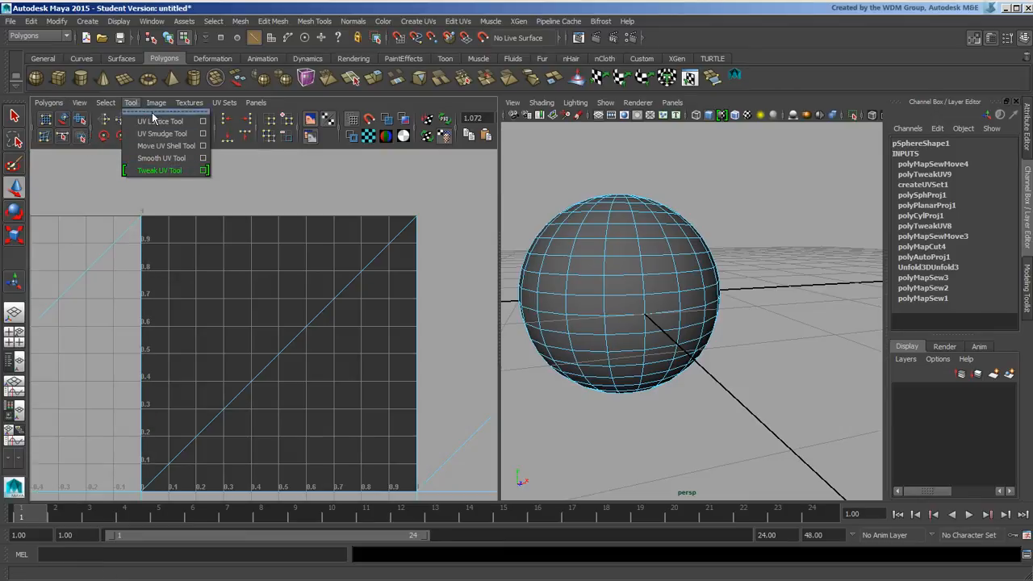
click(155, 103)
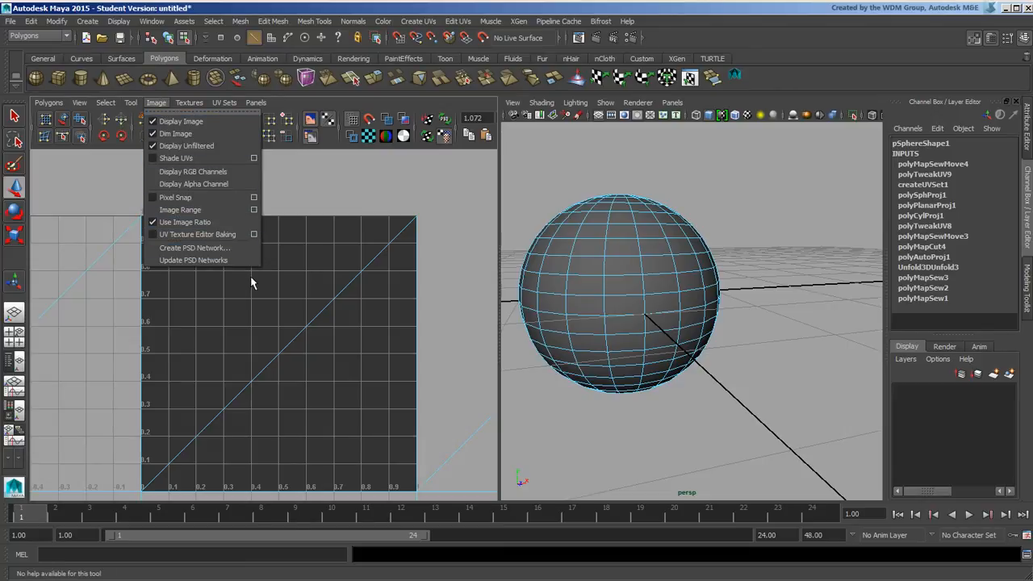
mouse_move(194, 197)
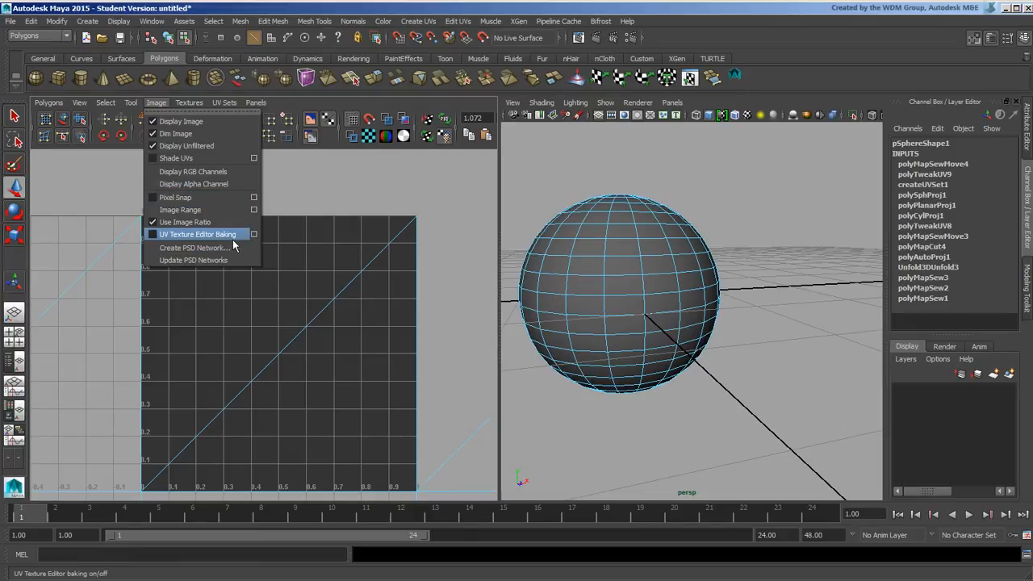
mouse_move(194, 260)
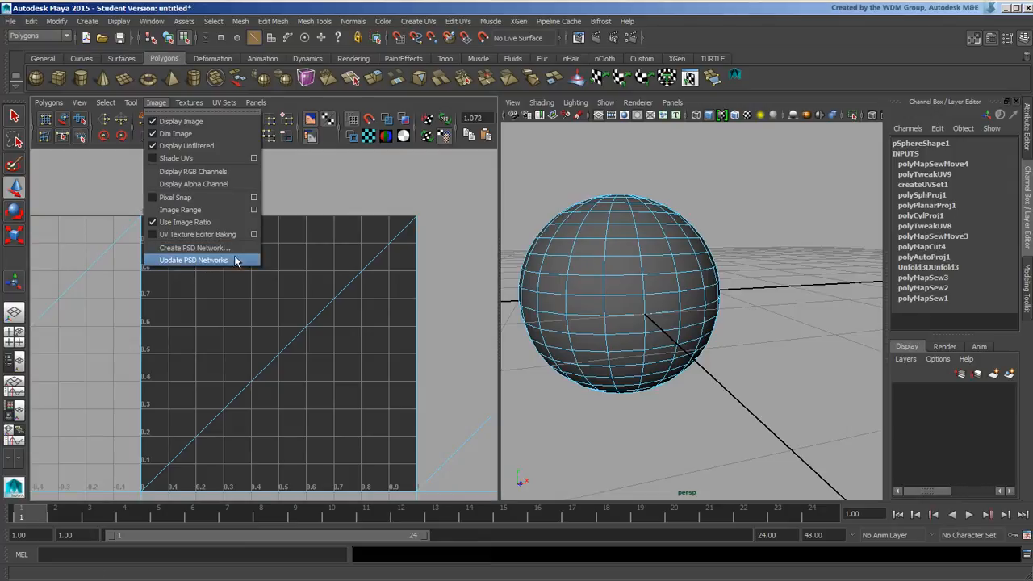
mouse_move(228, 266)
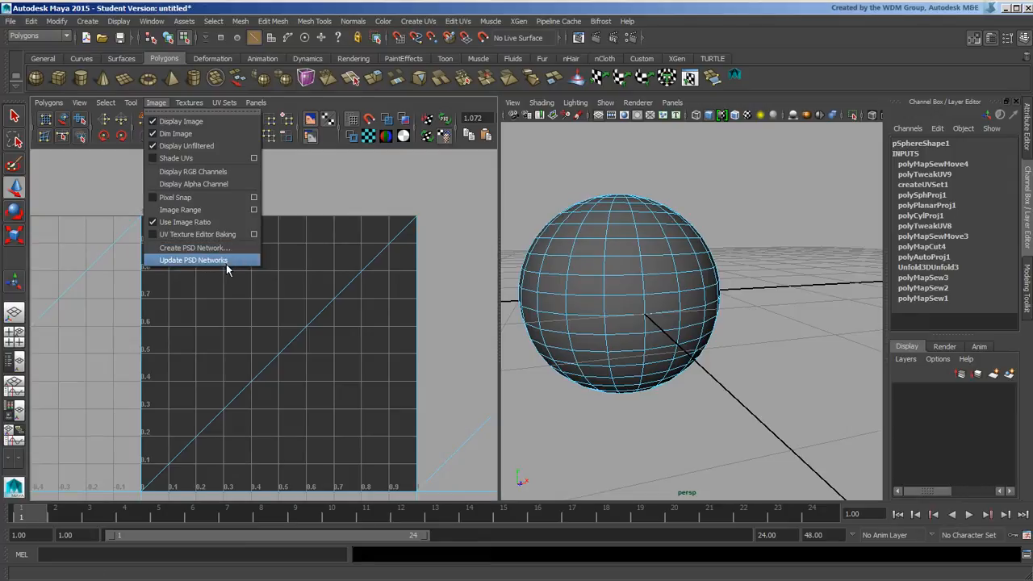
click(194, 260)
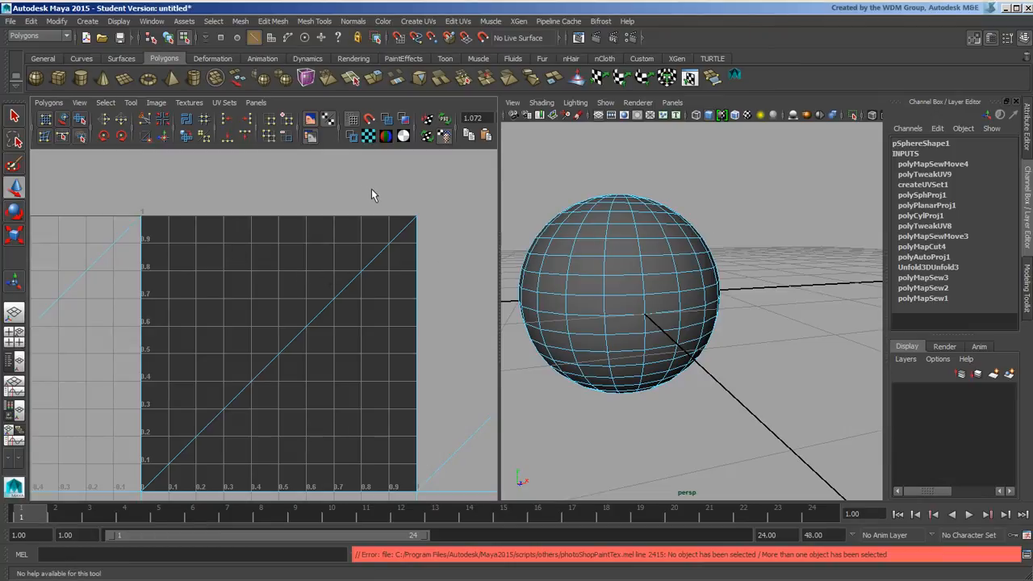
mouse_move(629, 281)
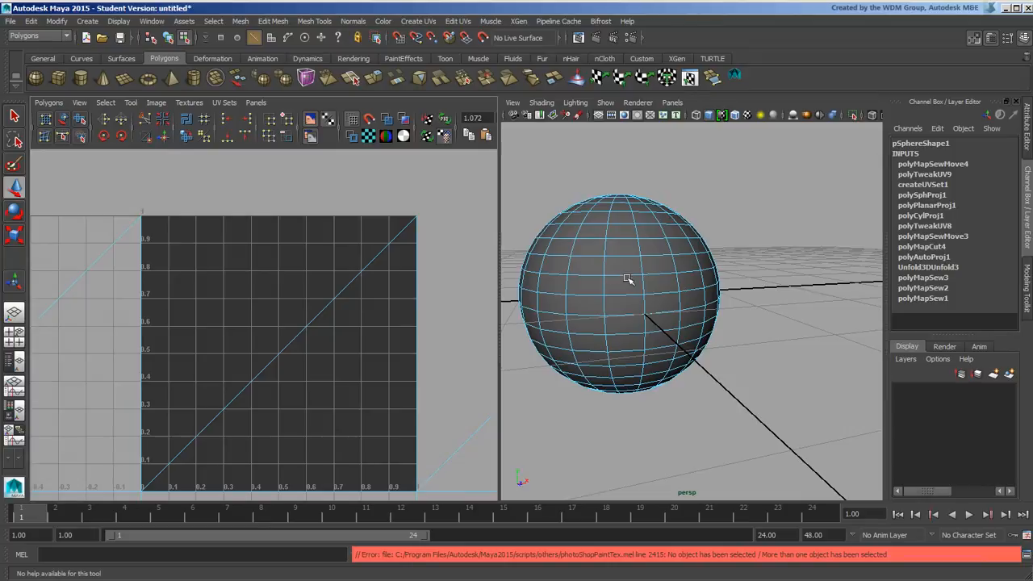
mouse_move(643, 261)
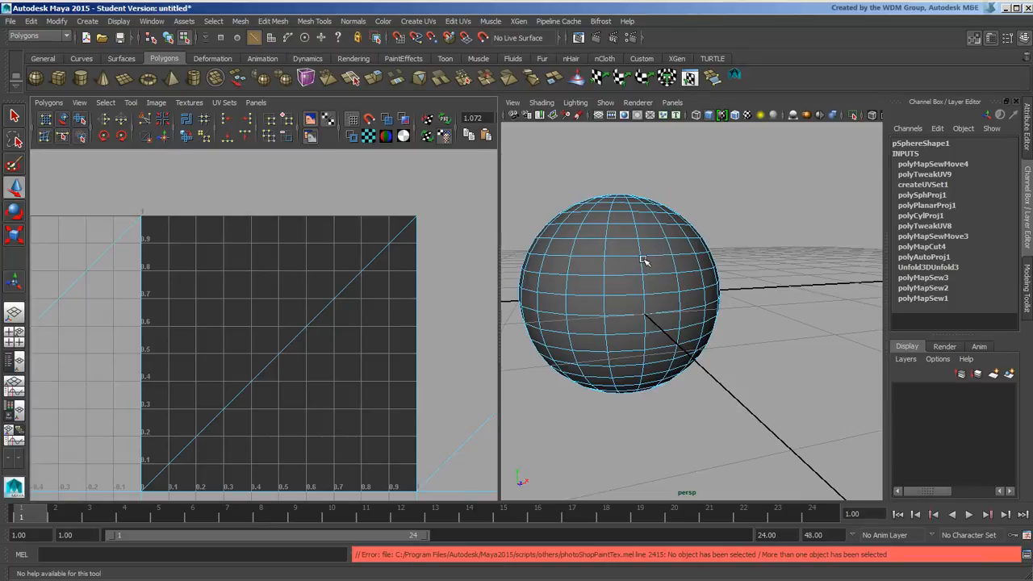
mouse_move(632, 242)
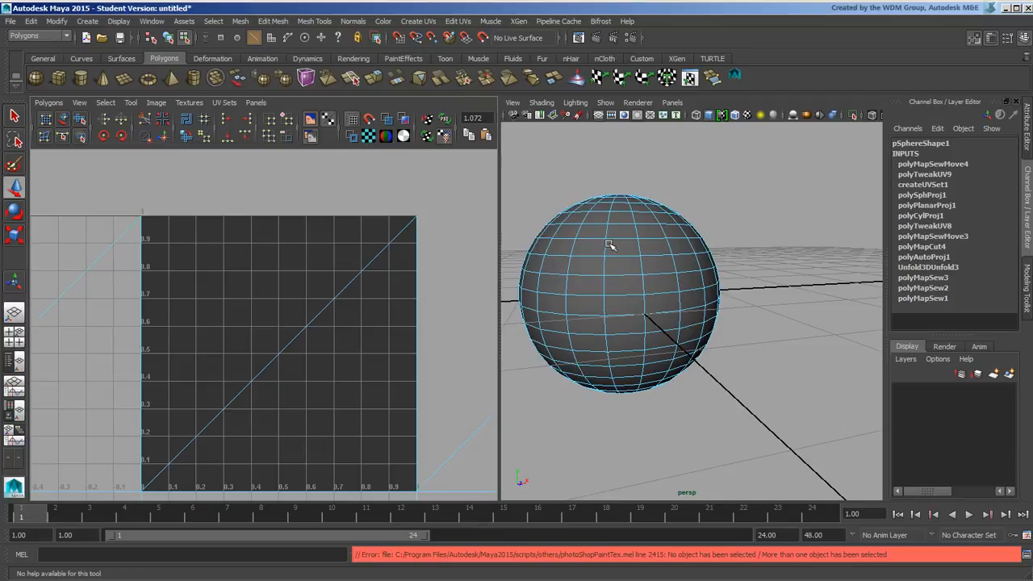
mouse_move(604, 310)
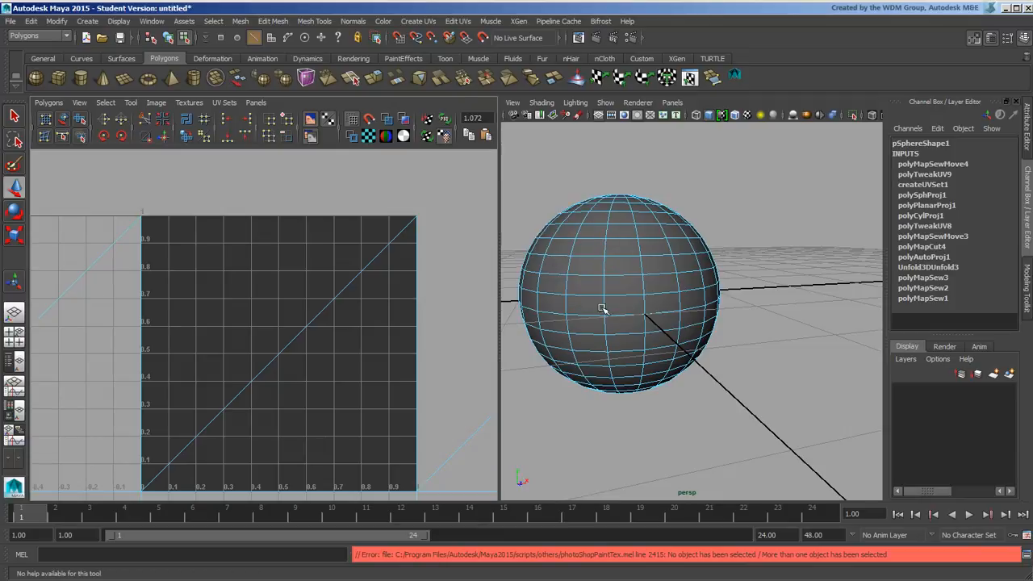
mouse_move(604, 215)
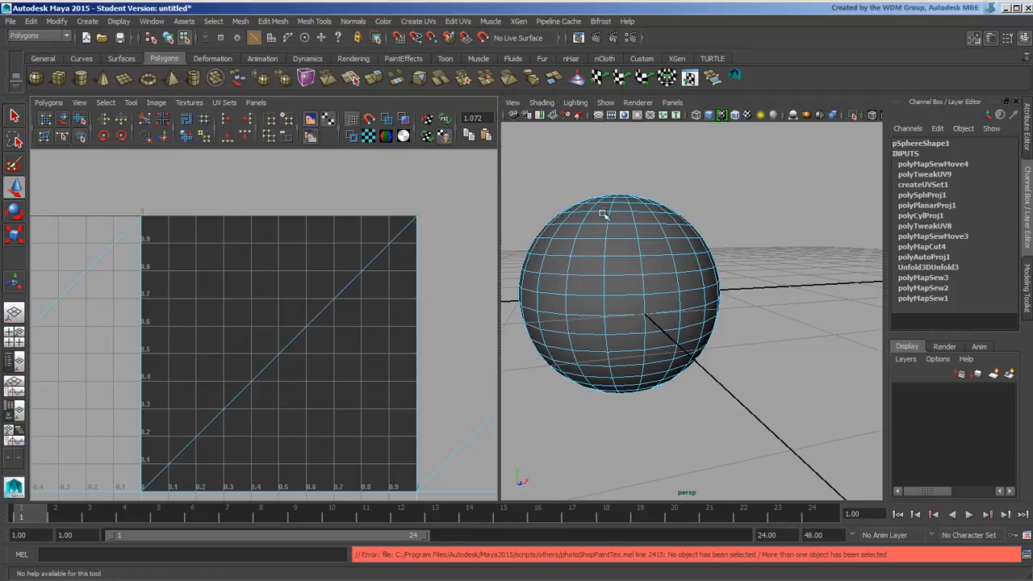
mouse_move(636, 243)
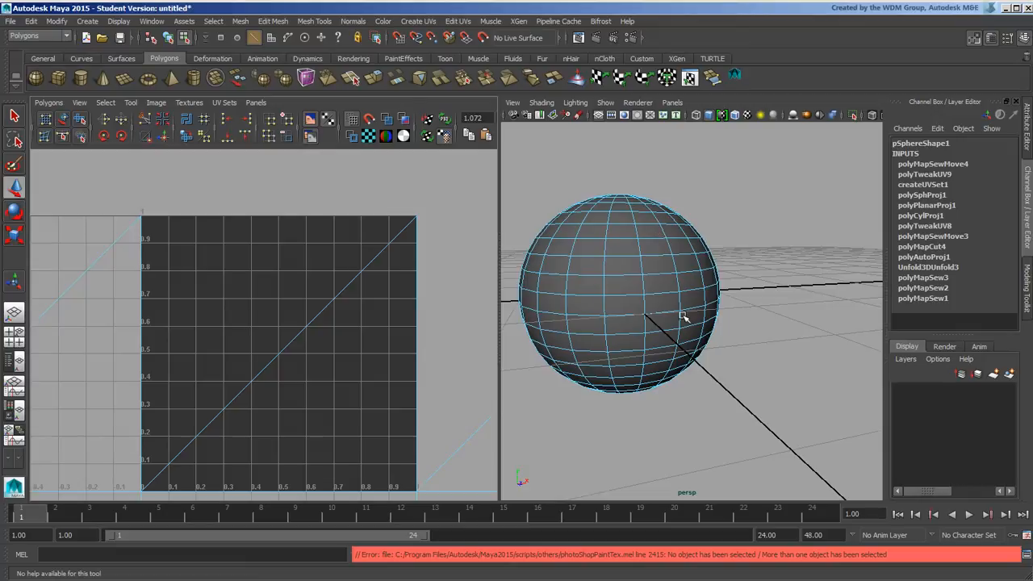
mouse_move(665, 322)
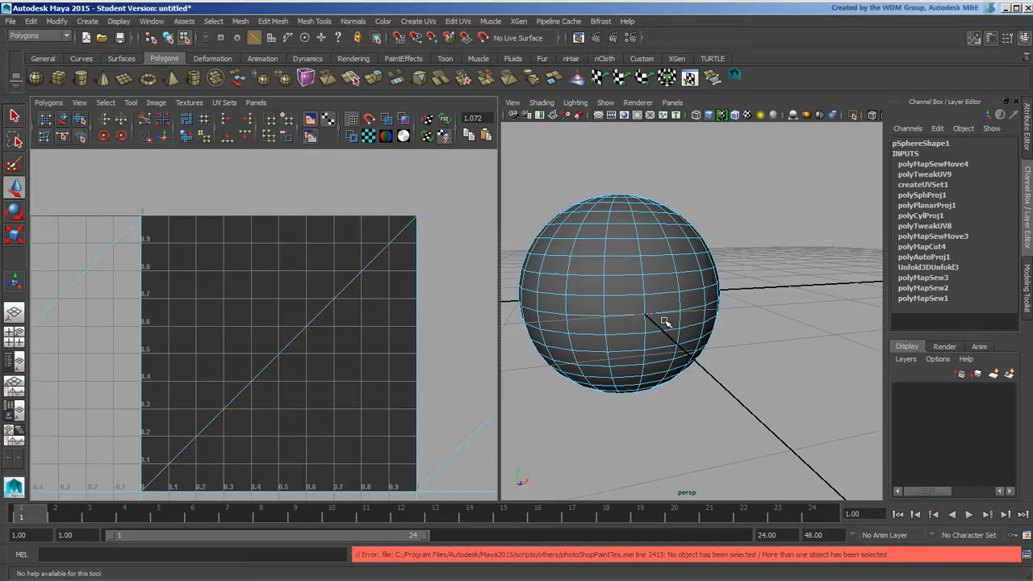
mouse_move(670, 320)
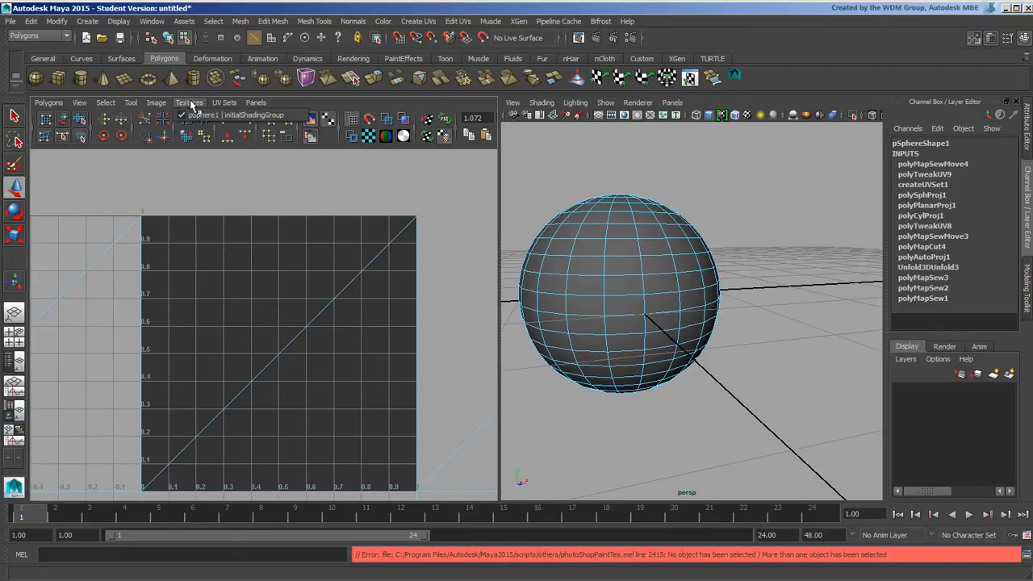
click(155, 103)
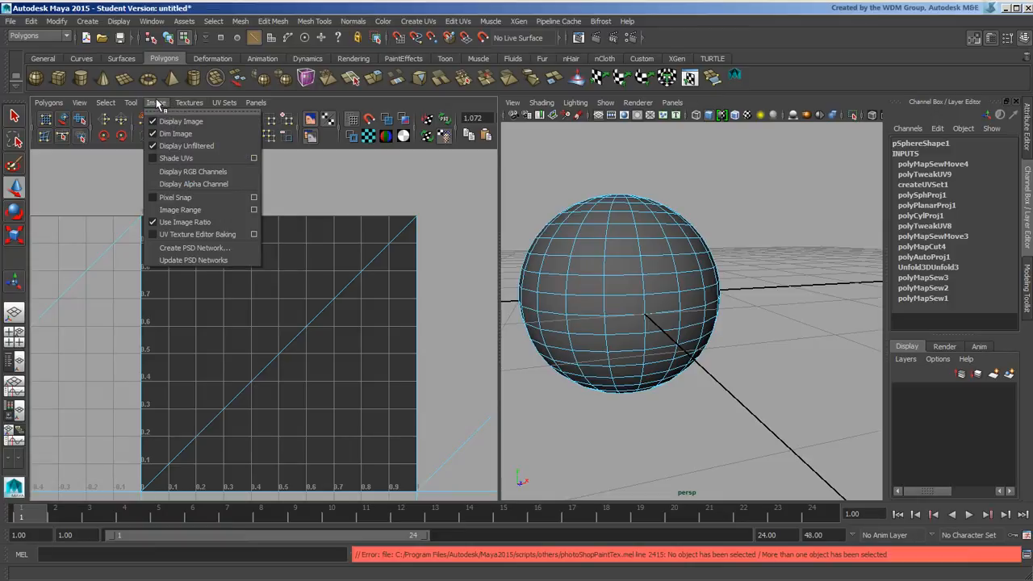
mouse_move(194, 260)
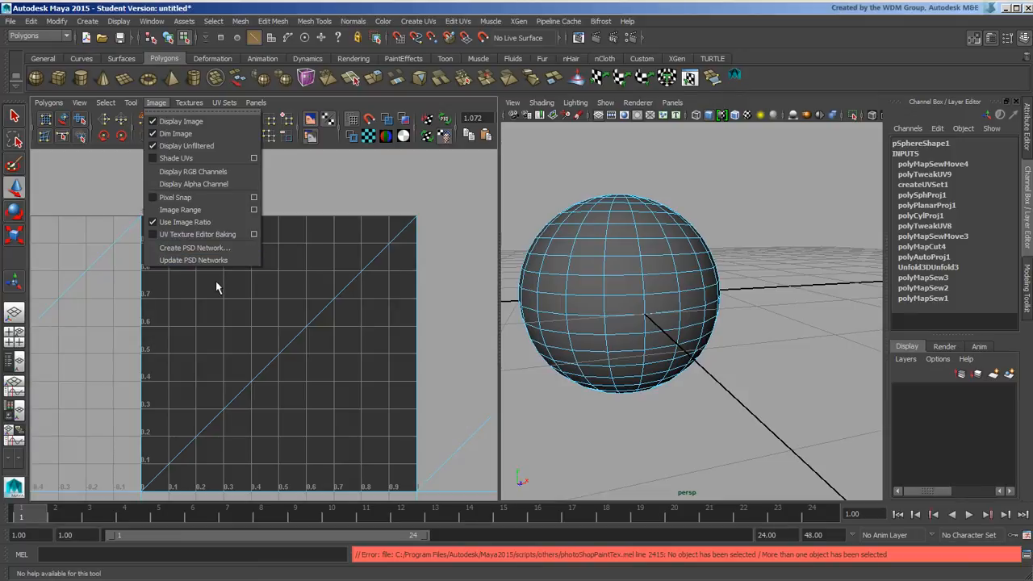
mouse_move(193, 260)
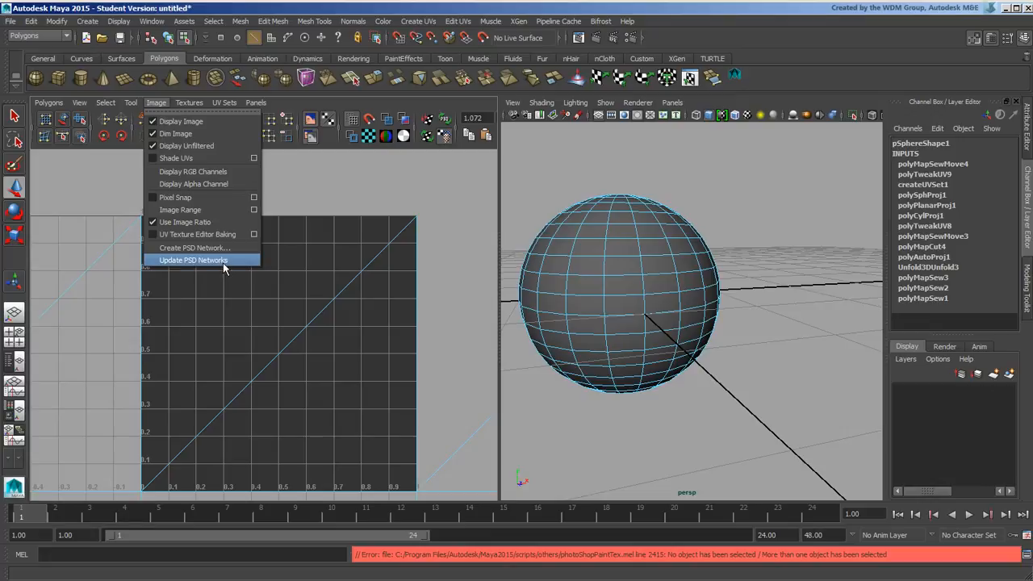
mouse_move(226, 268)
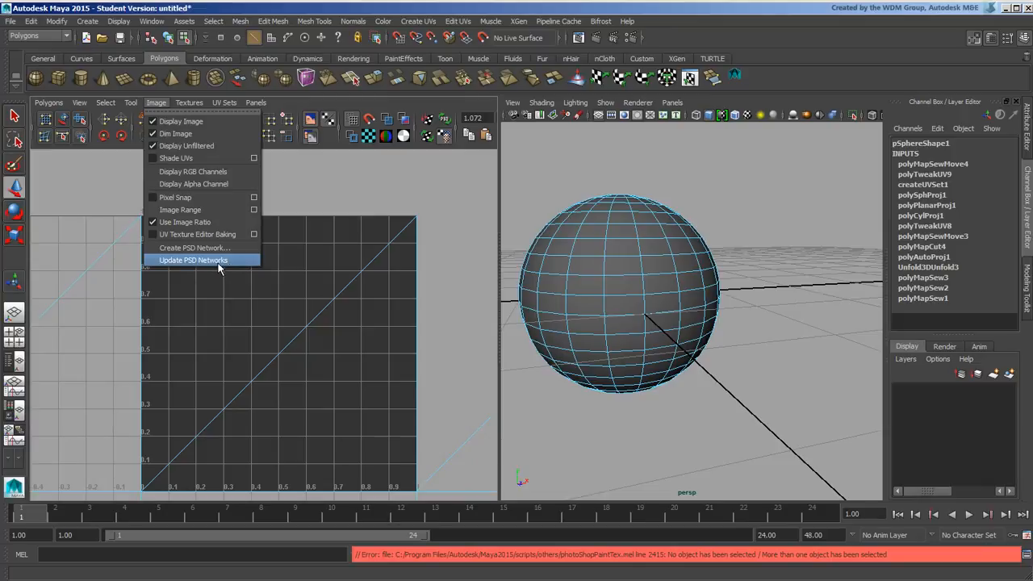
click(194, 260)
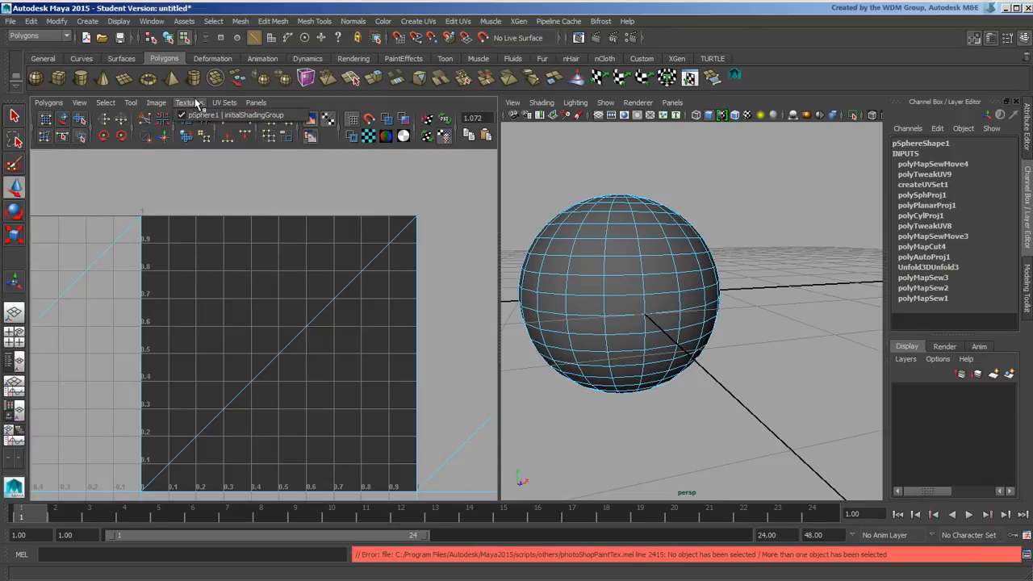
click(255, 103)
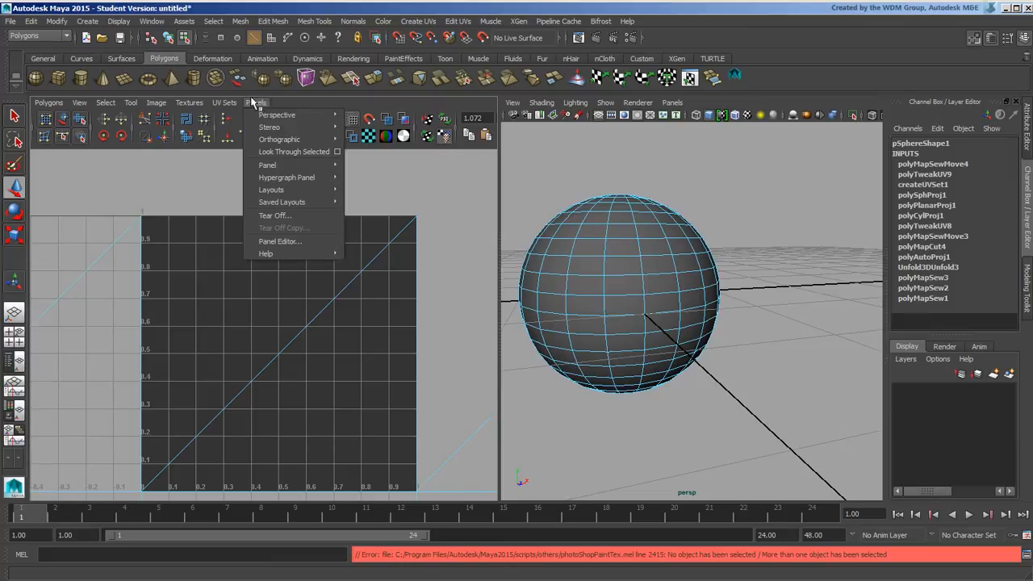
click(105, 103)
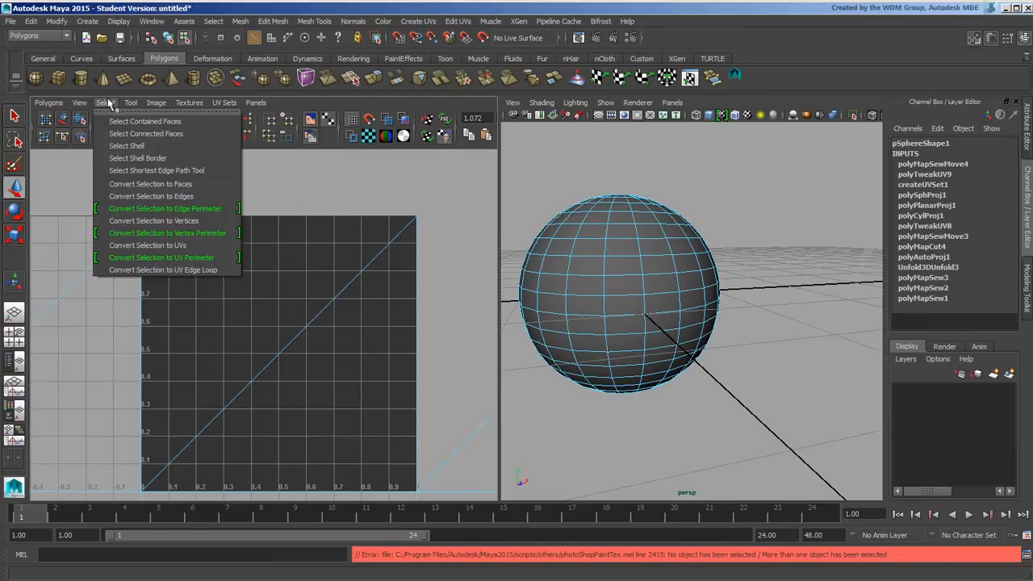
mouse_move(168, 132)
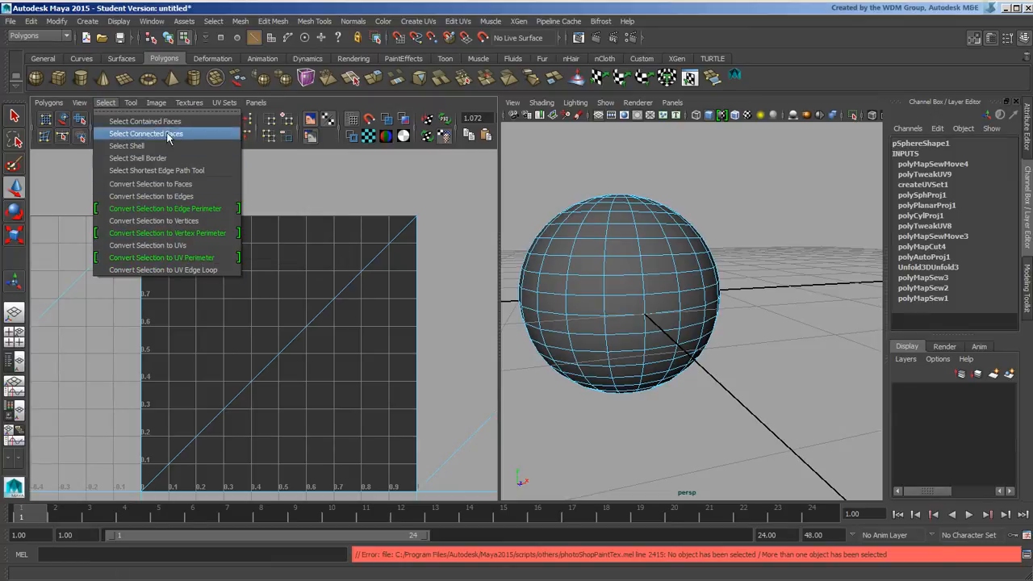
mouse_move(126, 145)
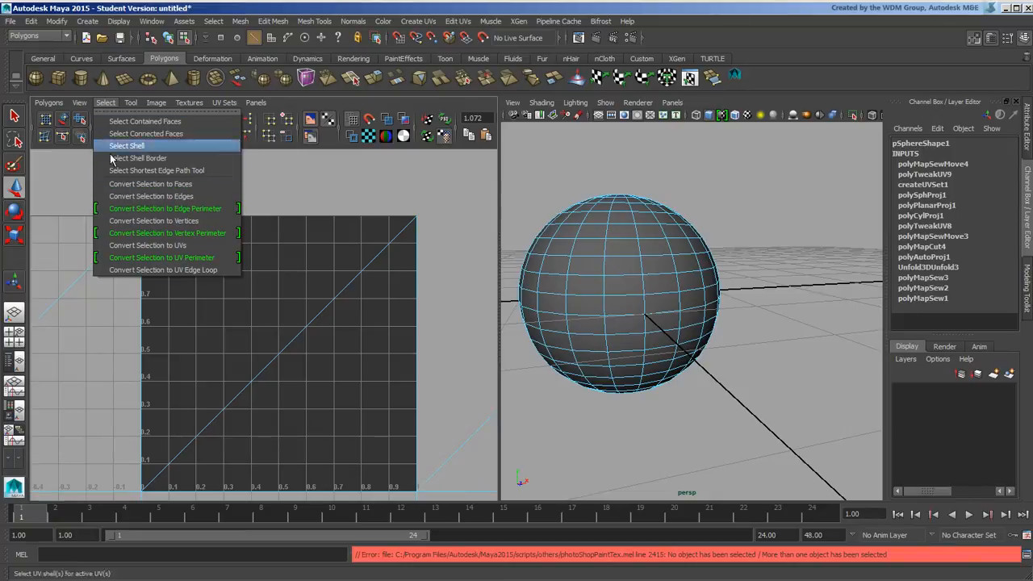
click(80, 103)
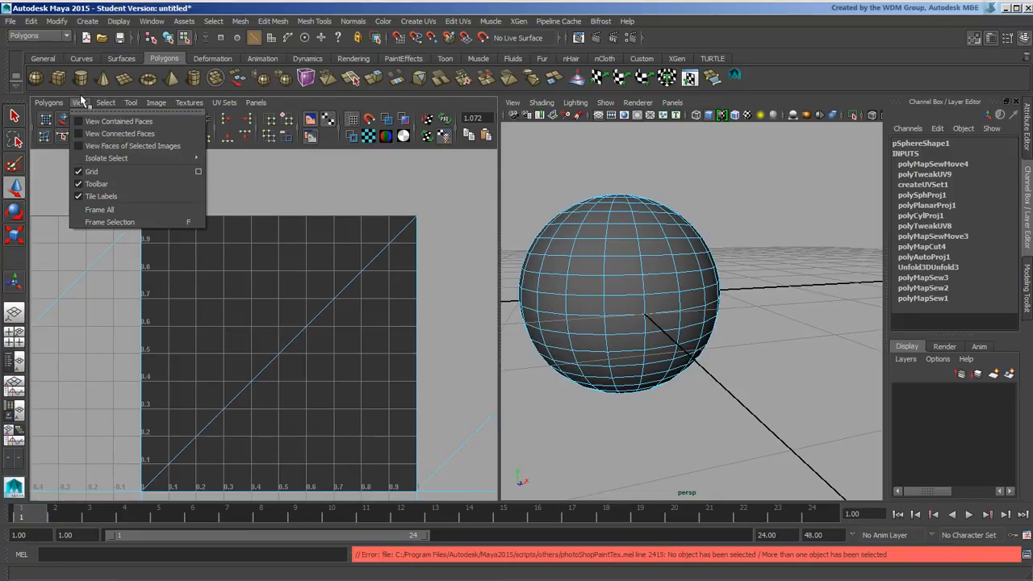
mouse_move(113, 176)
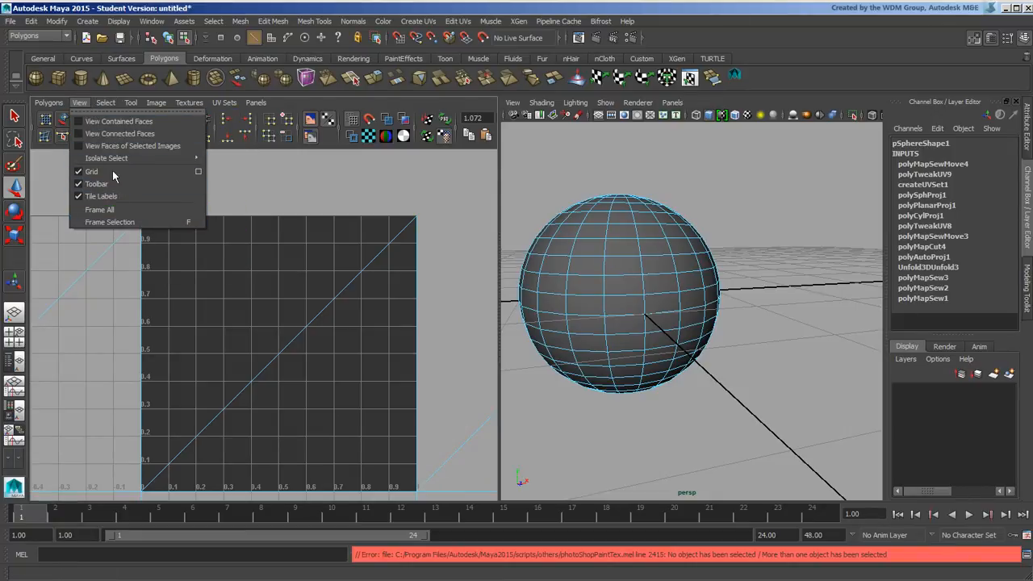
click(49, 103)
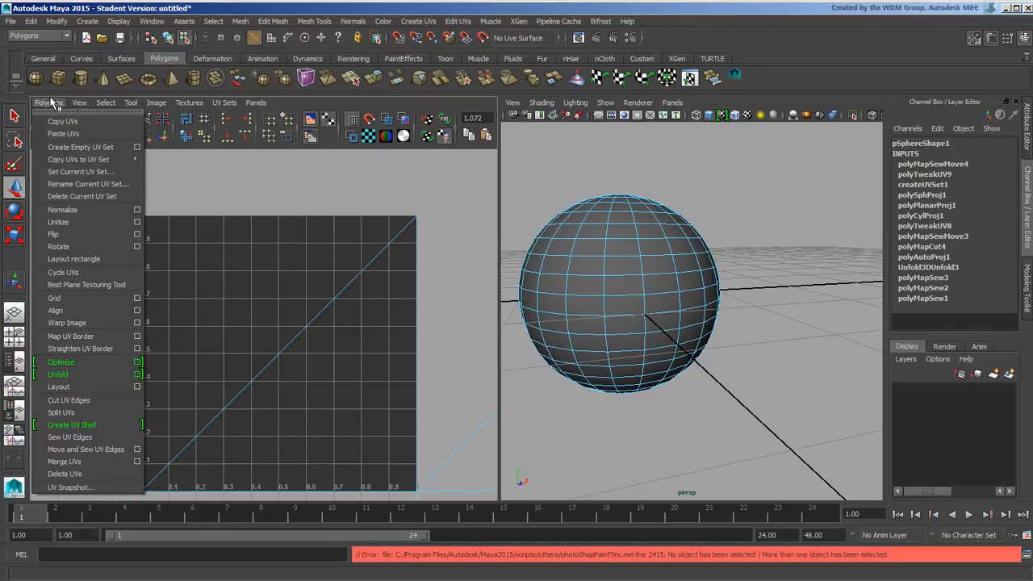
mouse_move(61, 103)
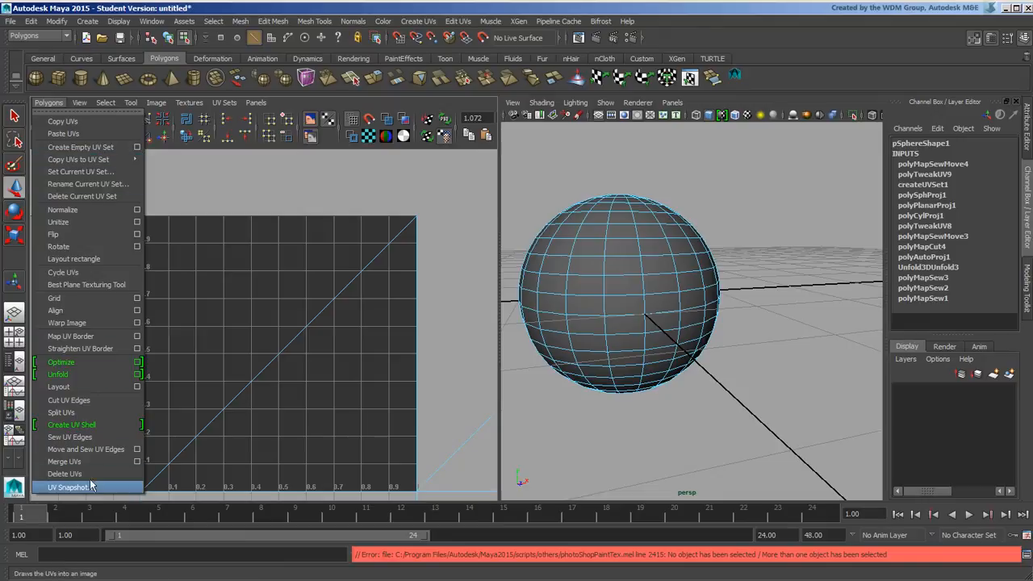
mouse_move(94, 491)
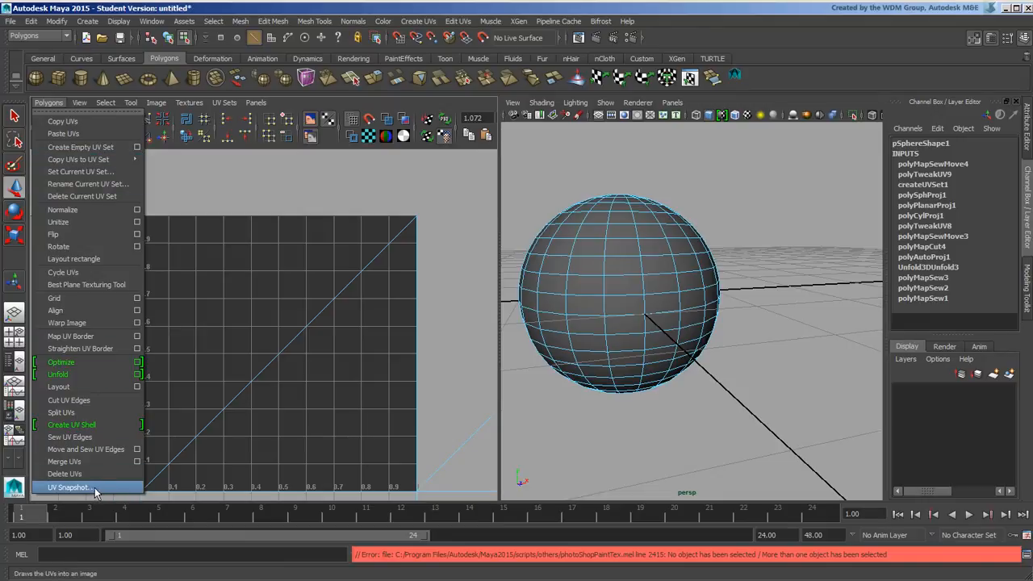
Lay all the sphere's UVs out inside the 0–1 square, then bring up UV Snapshot
click(67, 487)
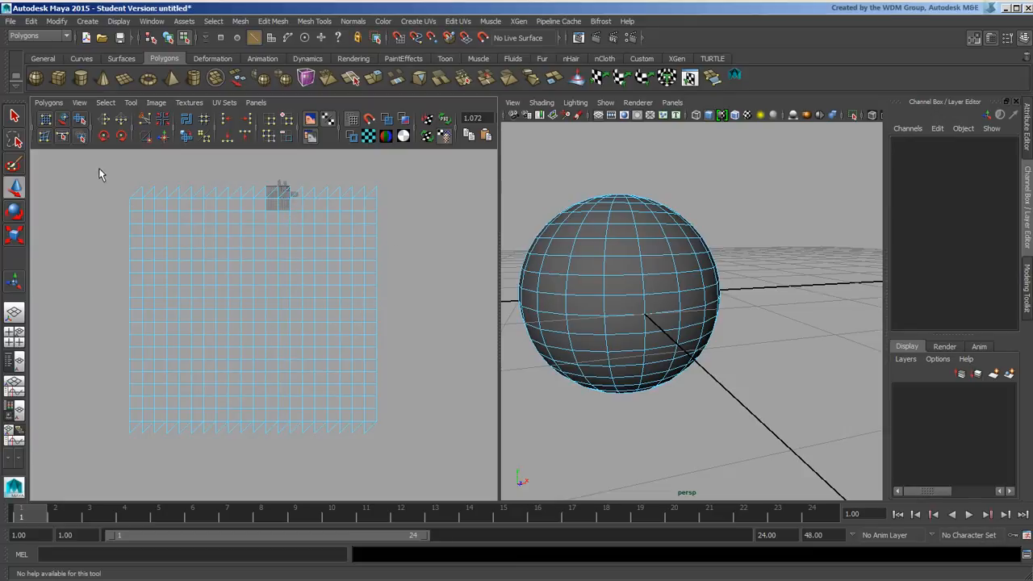
click(616, 290)
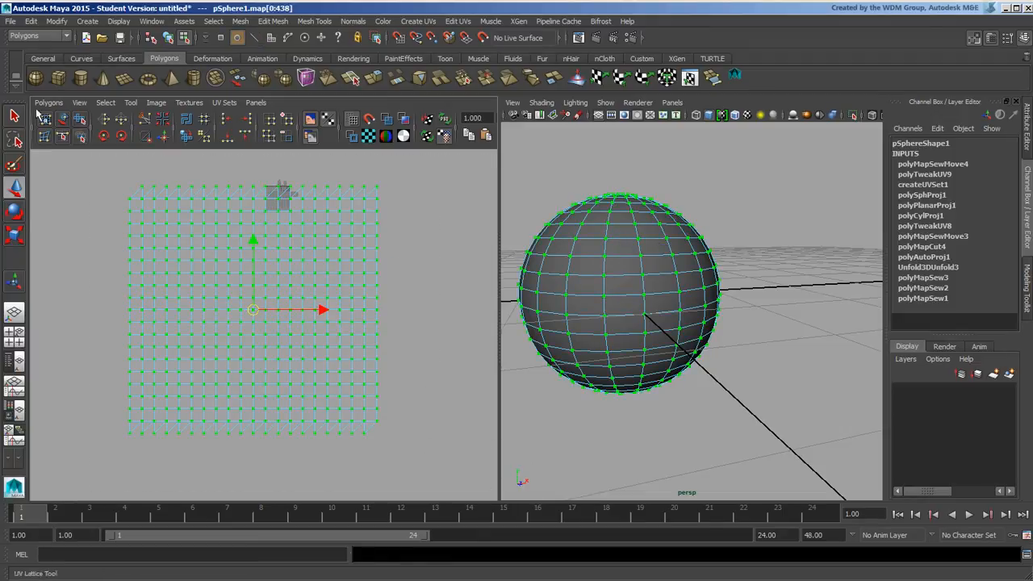
click(48, 103)
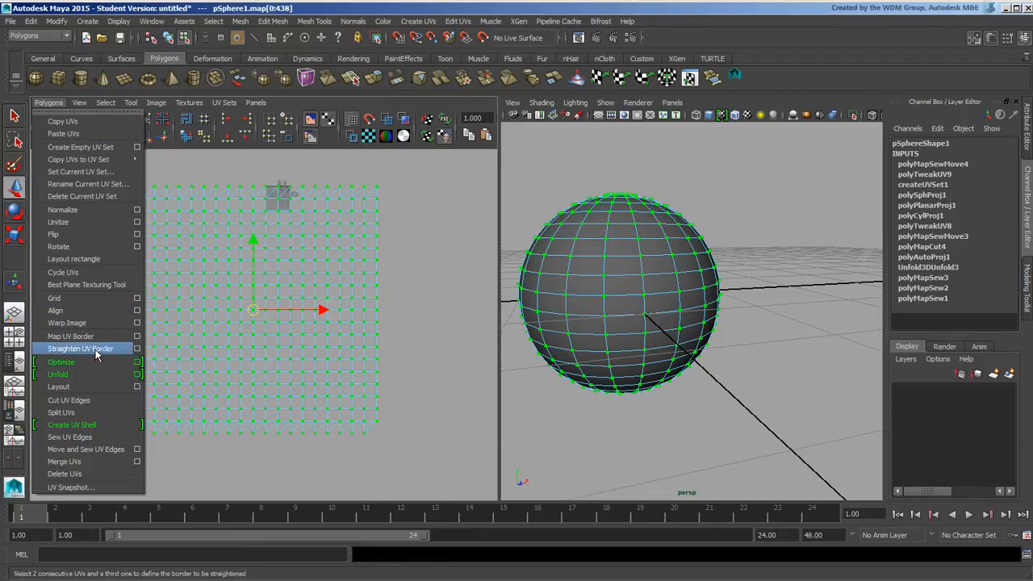
click(81, 348)
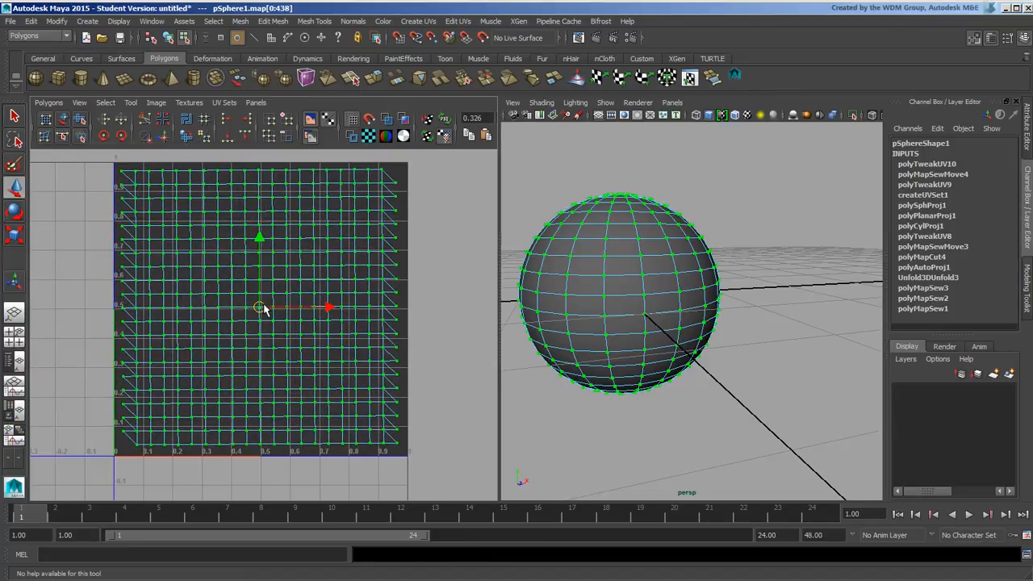
click(49, 104)
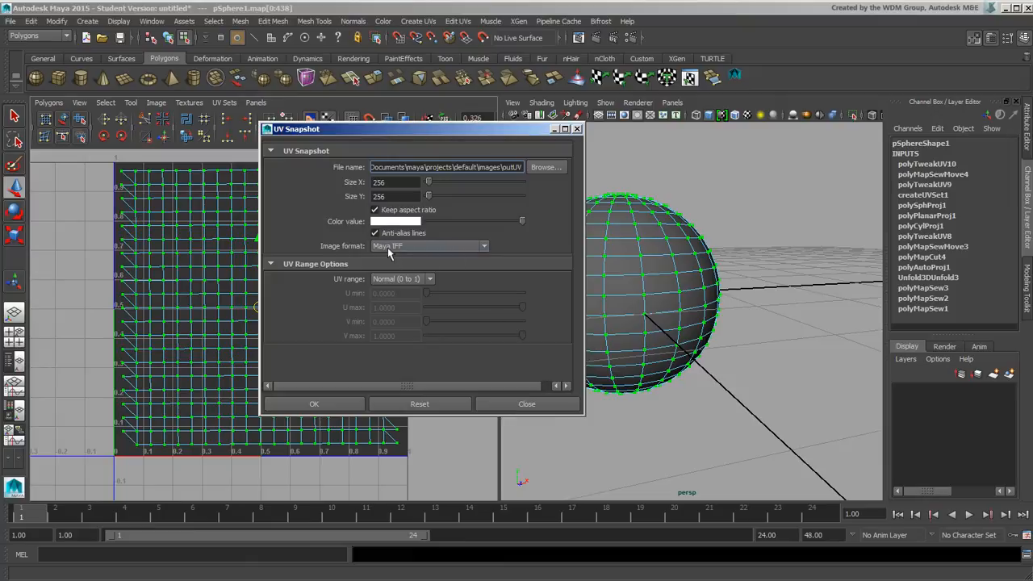
Set the snapshot format to PNG and enter custom width and height values
click(427, 245)
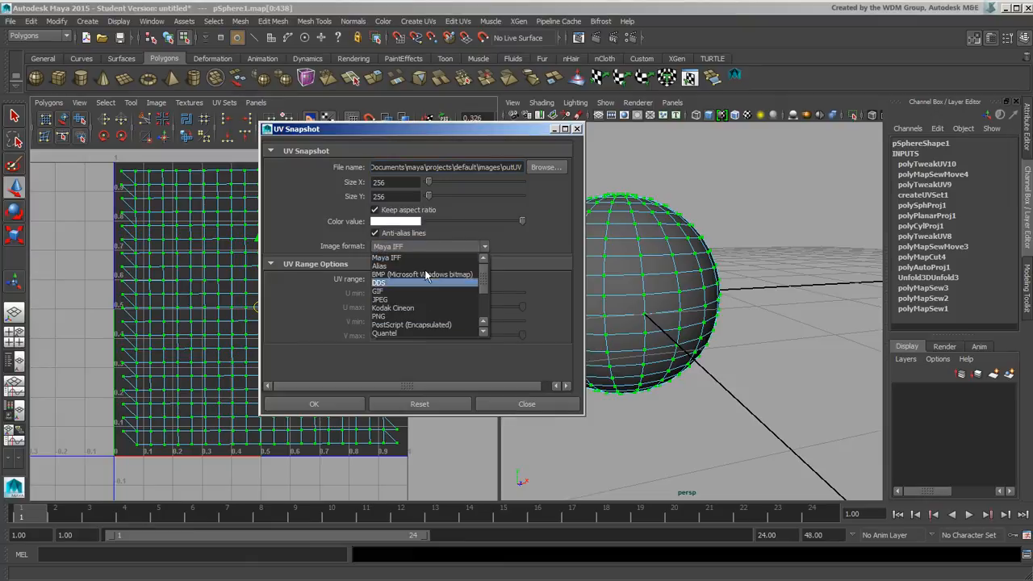
click(381, 315)
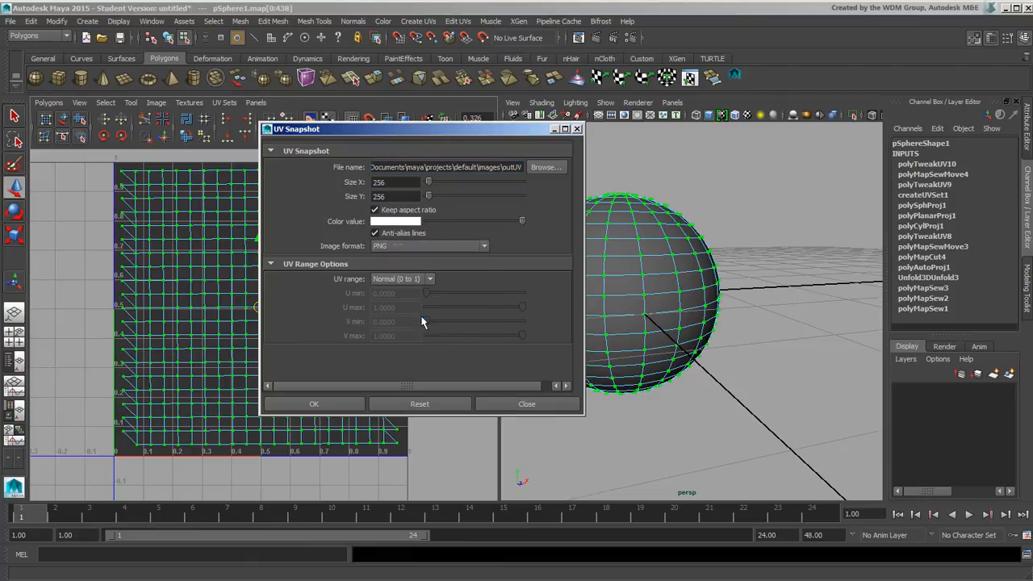
mouse_move(129, 169)
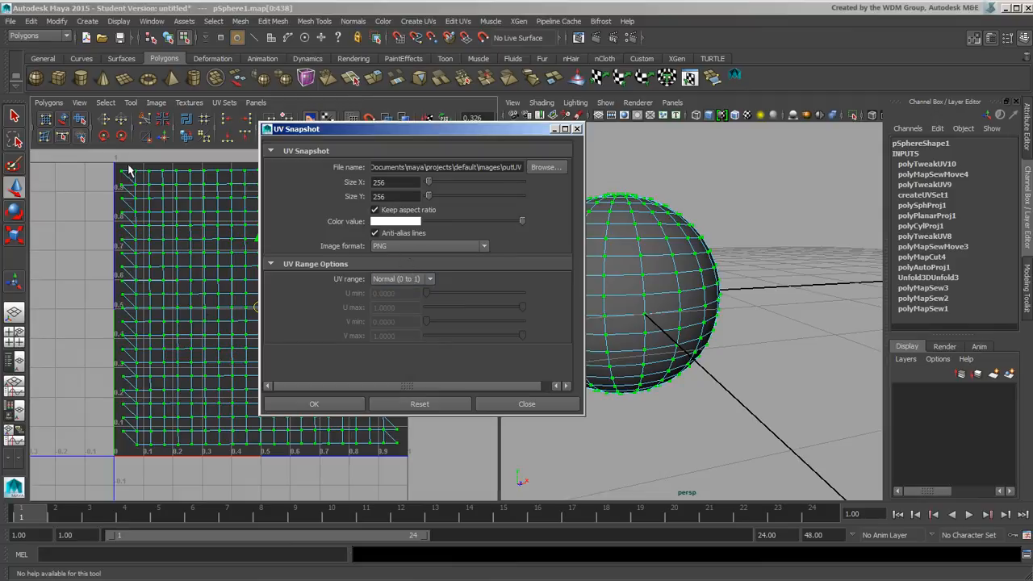
mouse_move(250, 392)
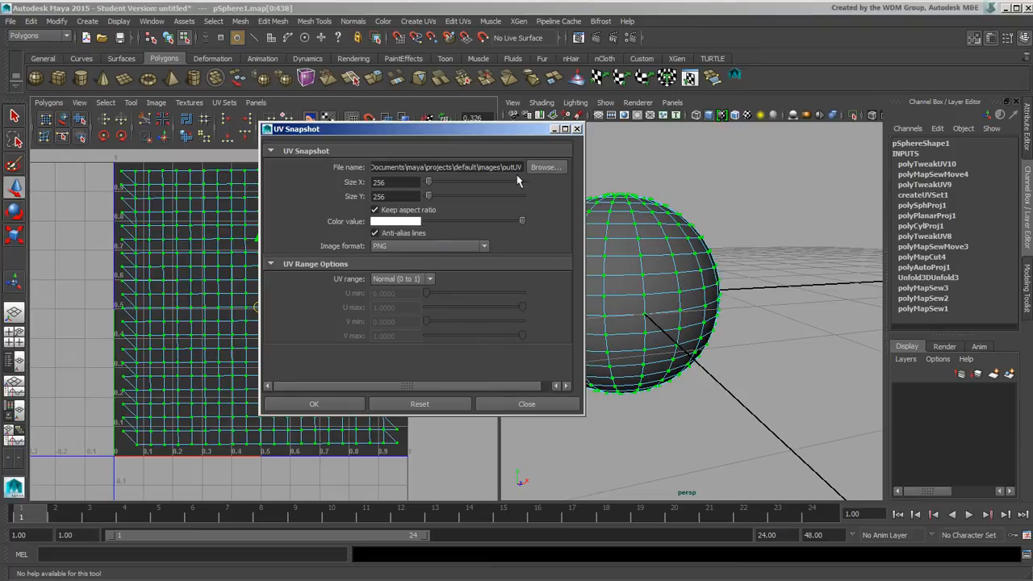
mouse_move(545, 166)
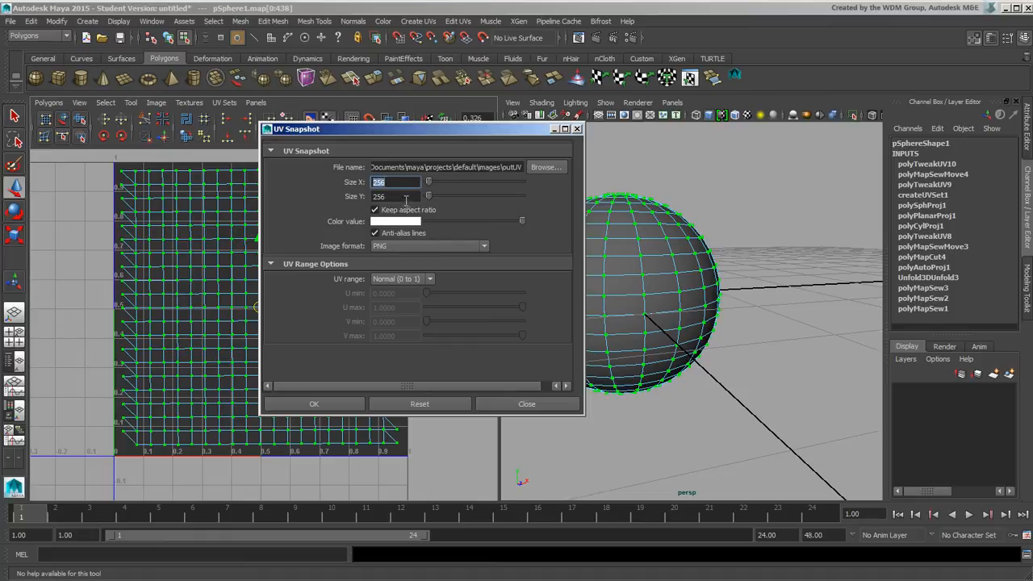
click(395, 197)
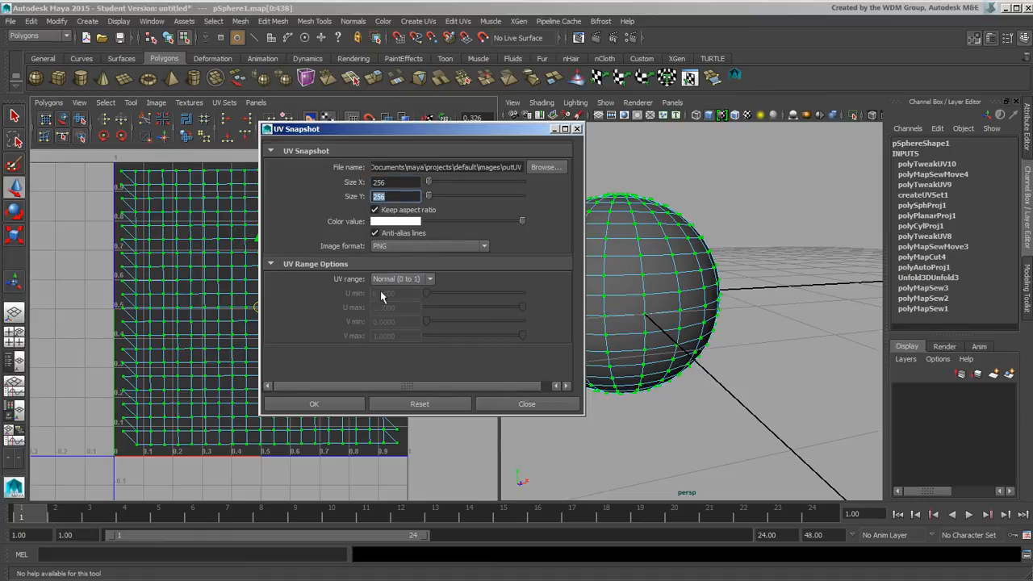
click(395, 180)
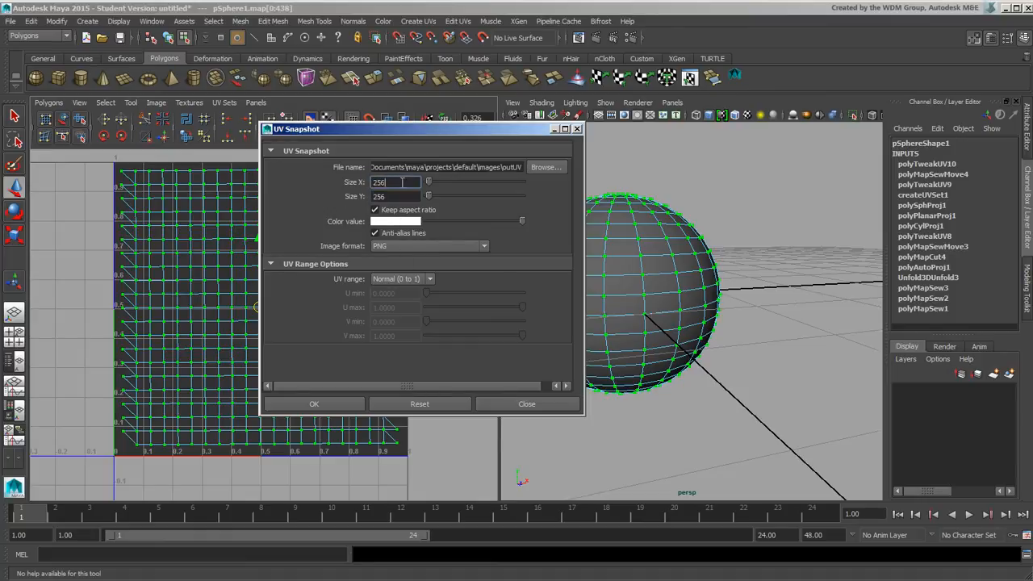
text(4096)
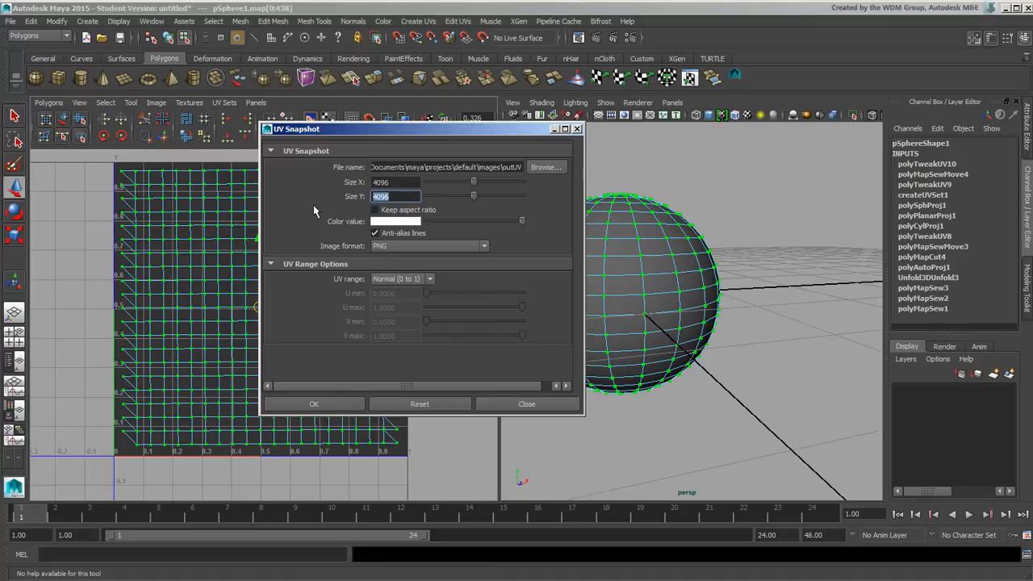
text(512)
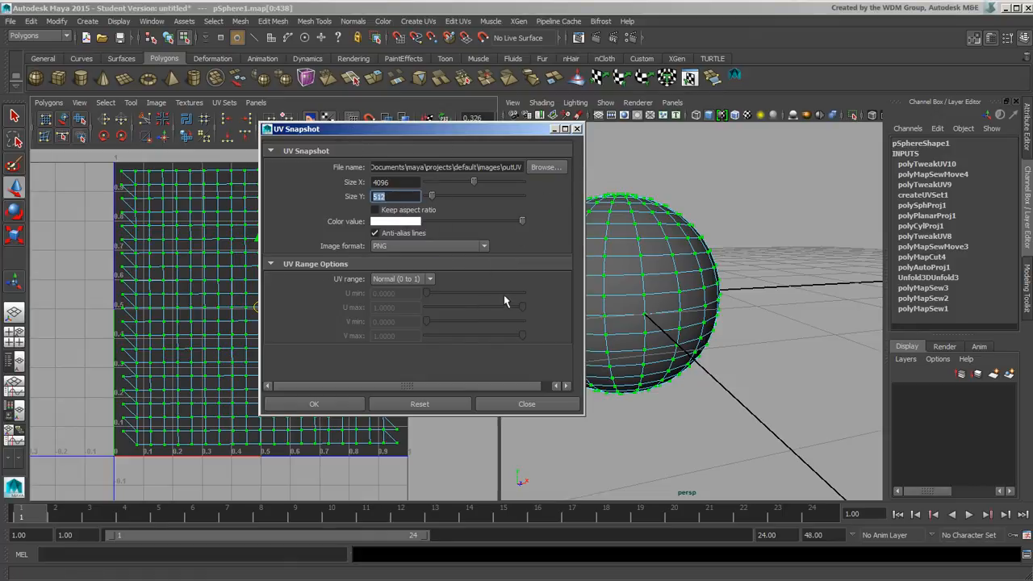
mouse_move(506, 306)
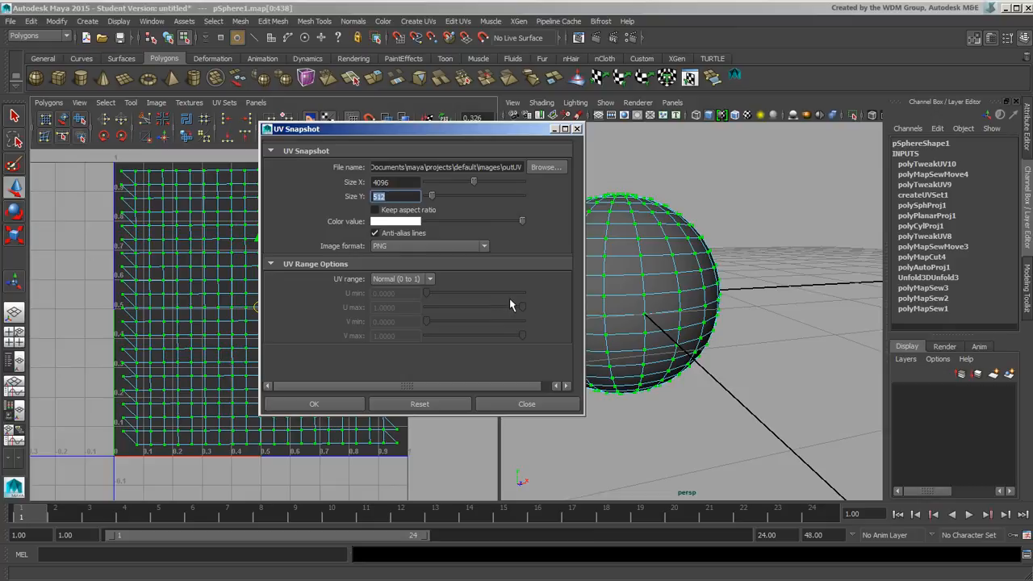
mouse_move(536, 266)
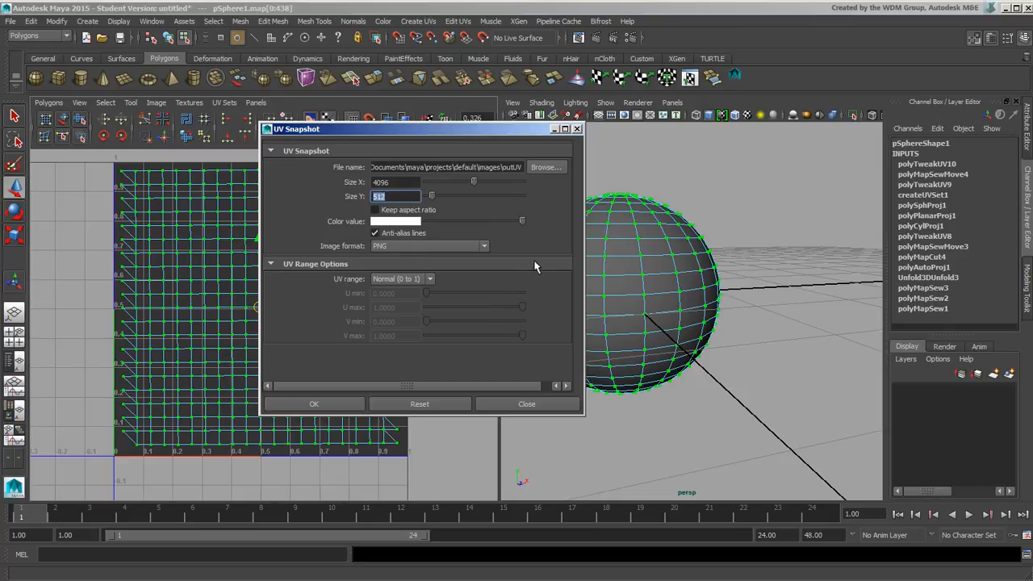